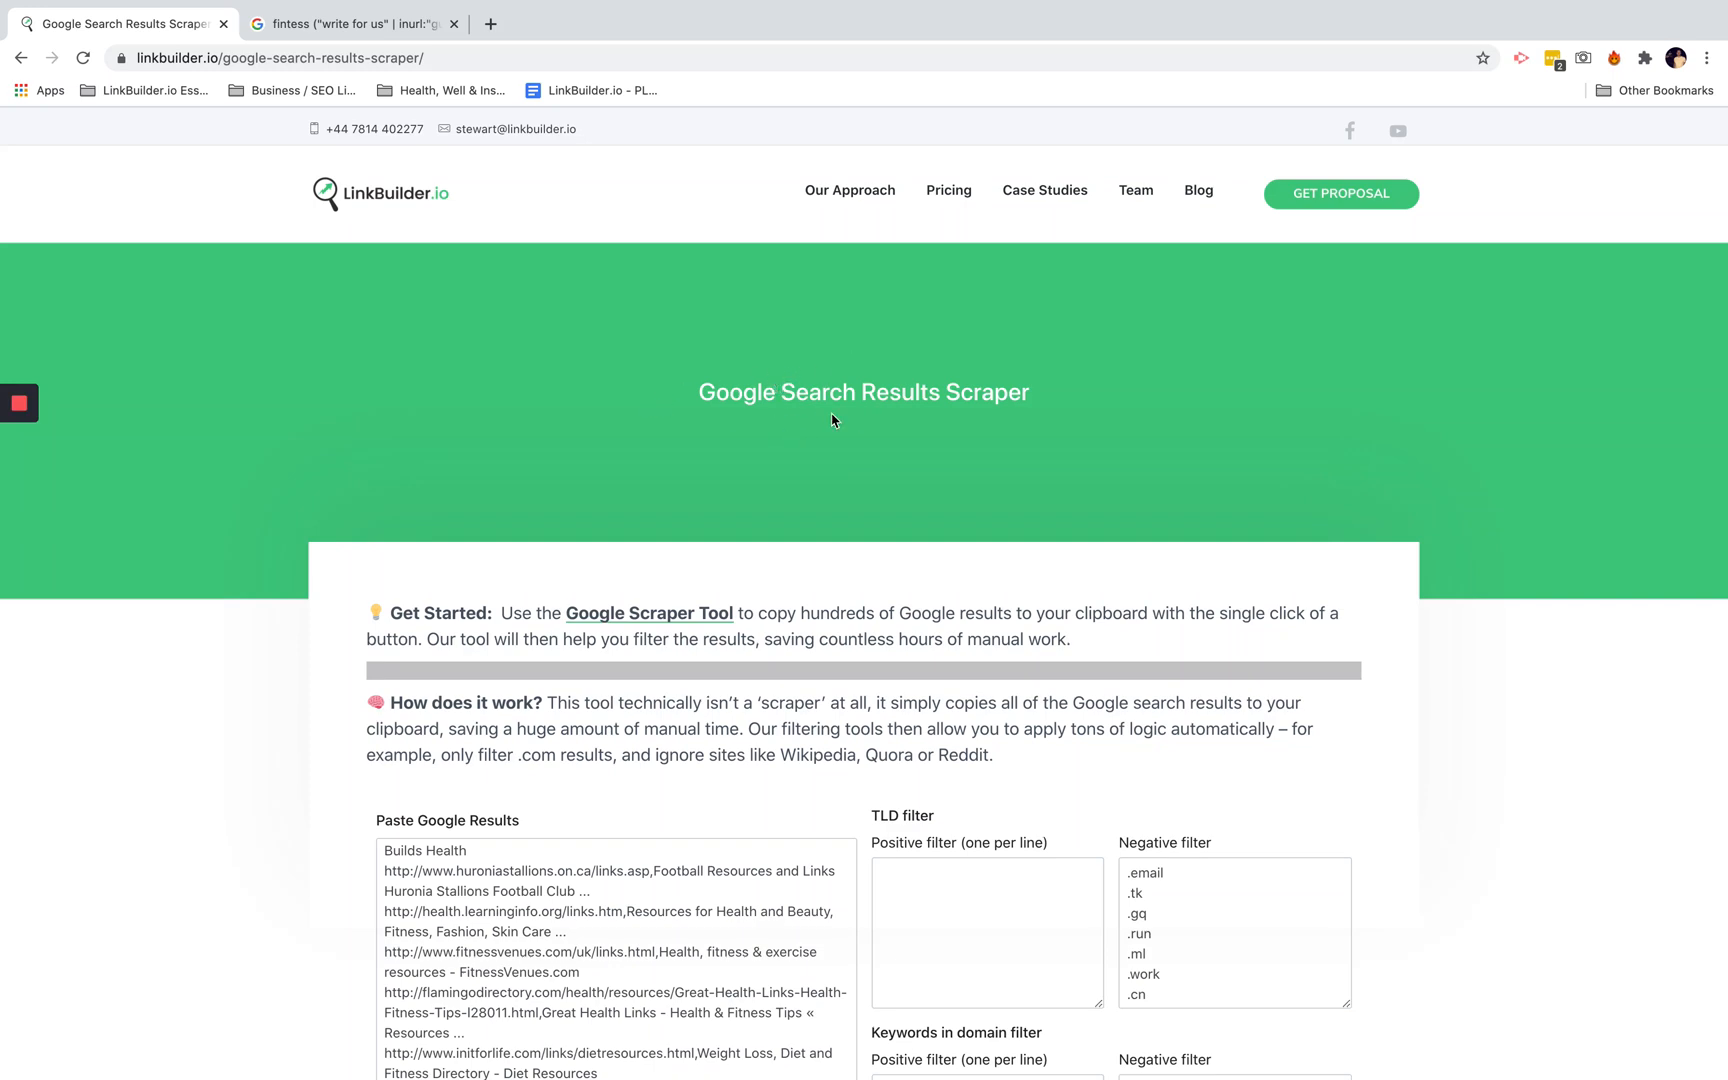
# Switch to the Google results tab for the fitness 'write for us' search
pyautogui.click(353, 23)
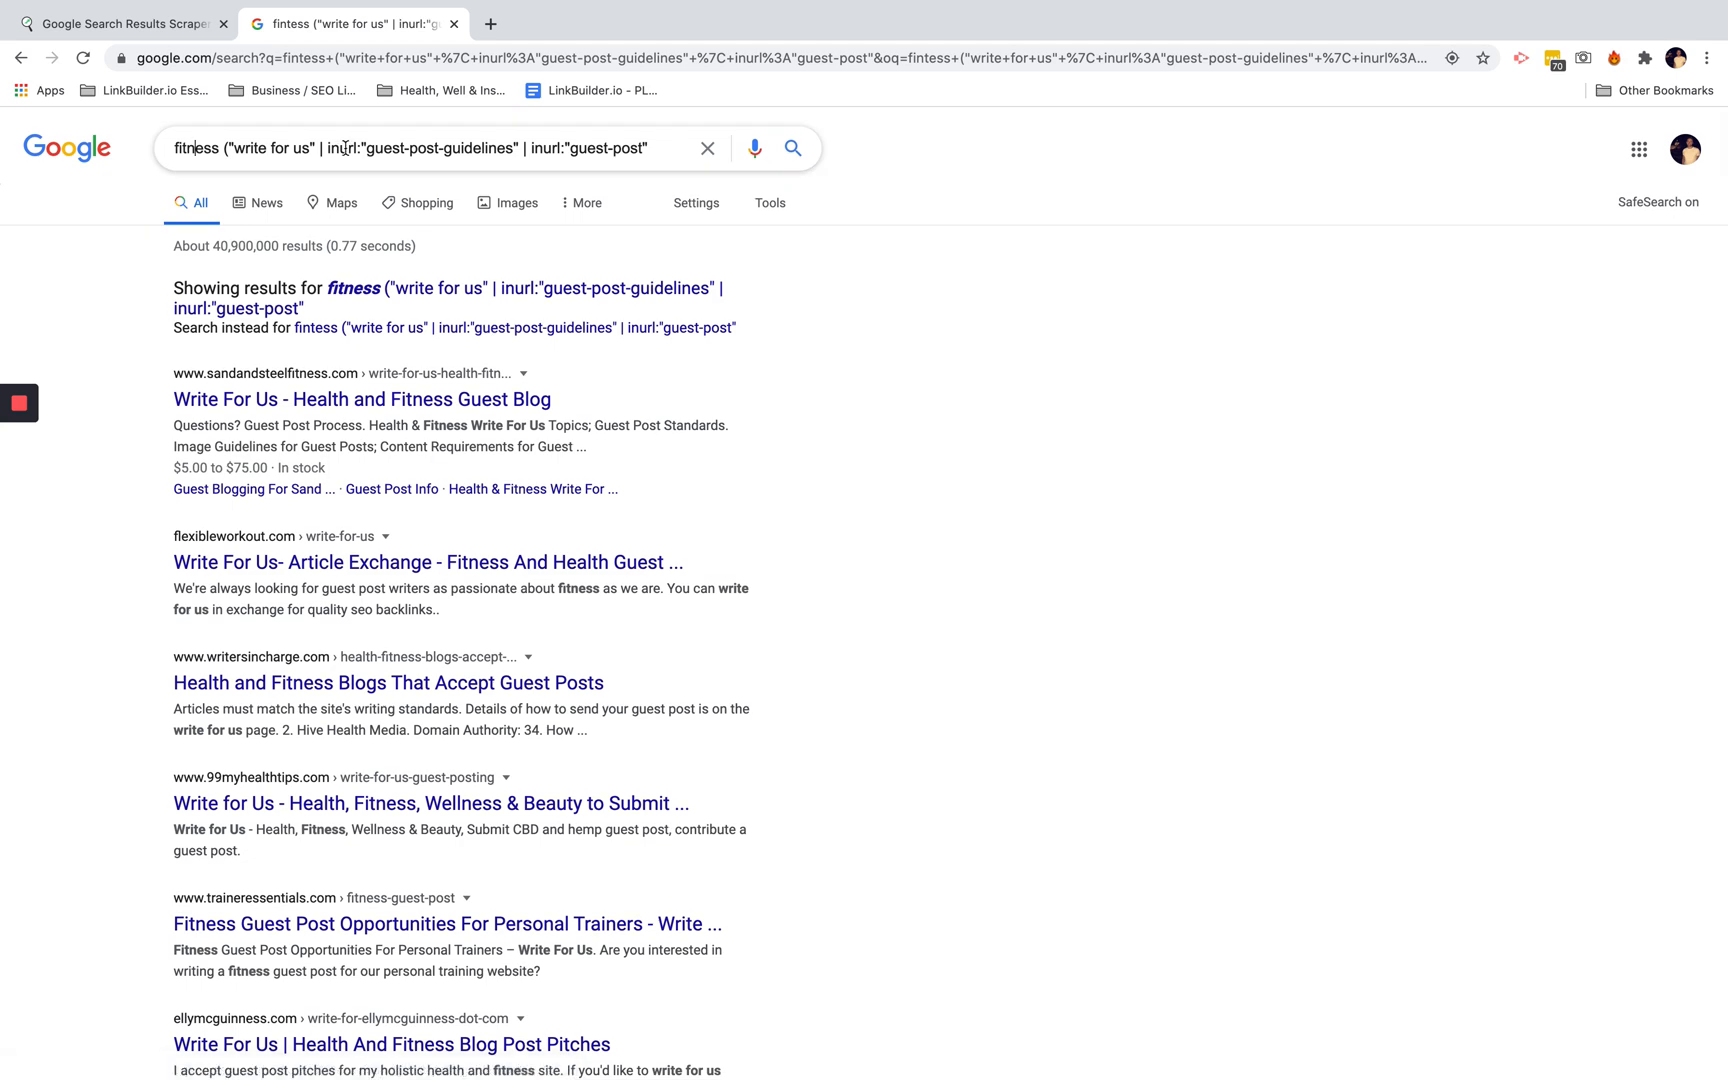
# Browse the fitness guest-post Google results, then return to the LinkBuilder.io scraper tab
pyautogui.scroll(-3)
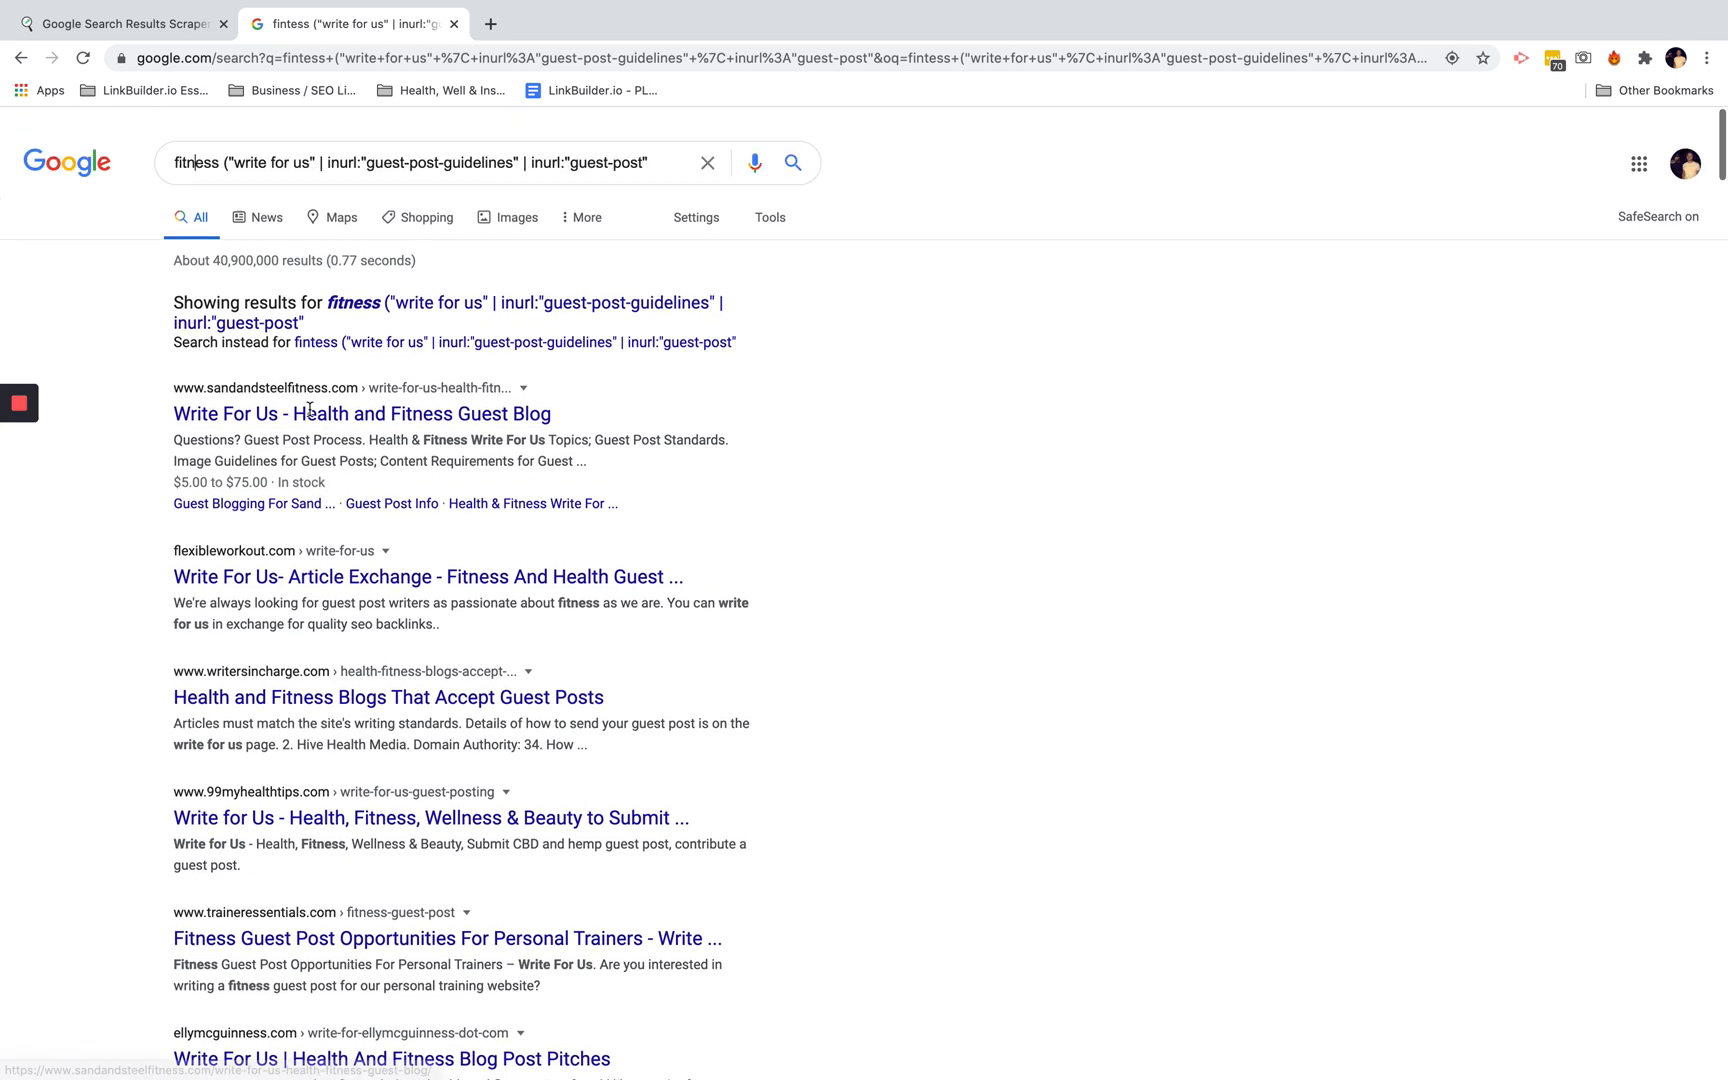
pyautogui.scroll(-3)
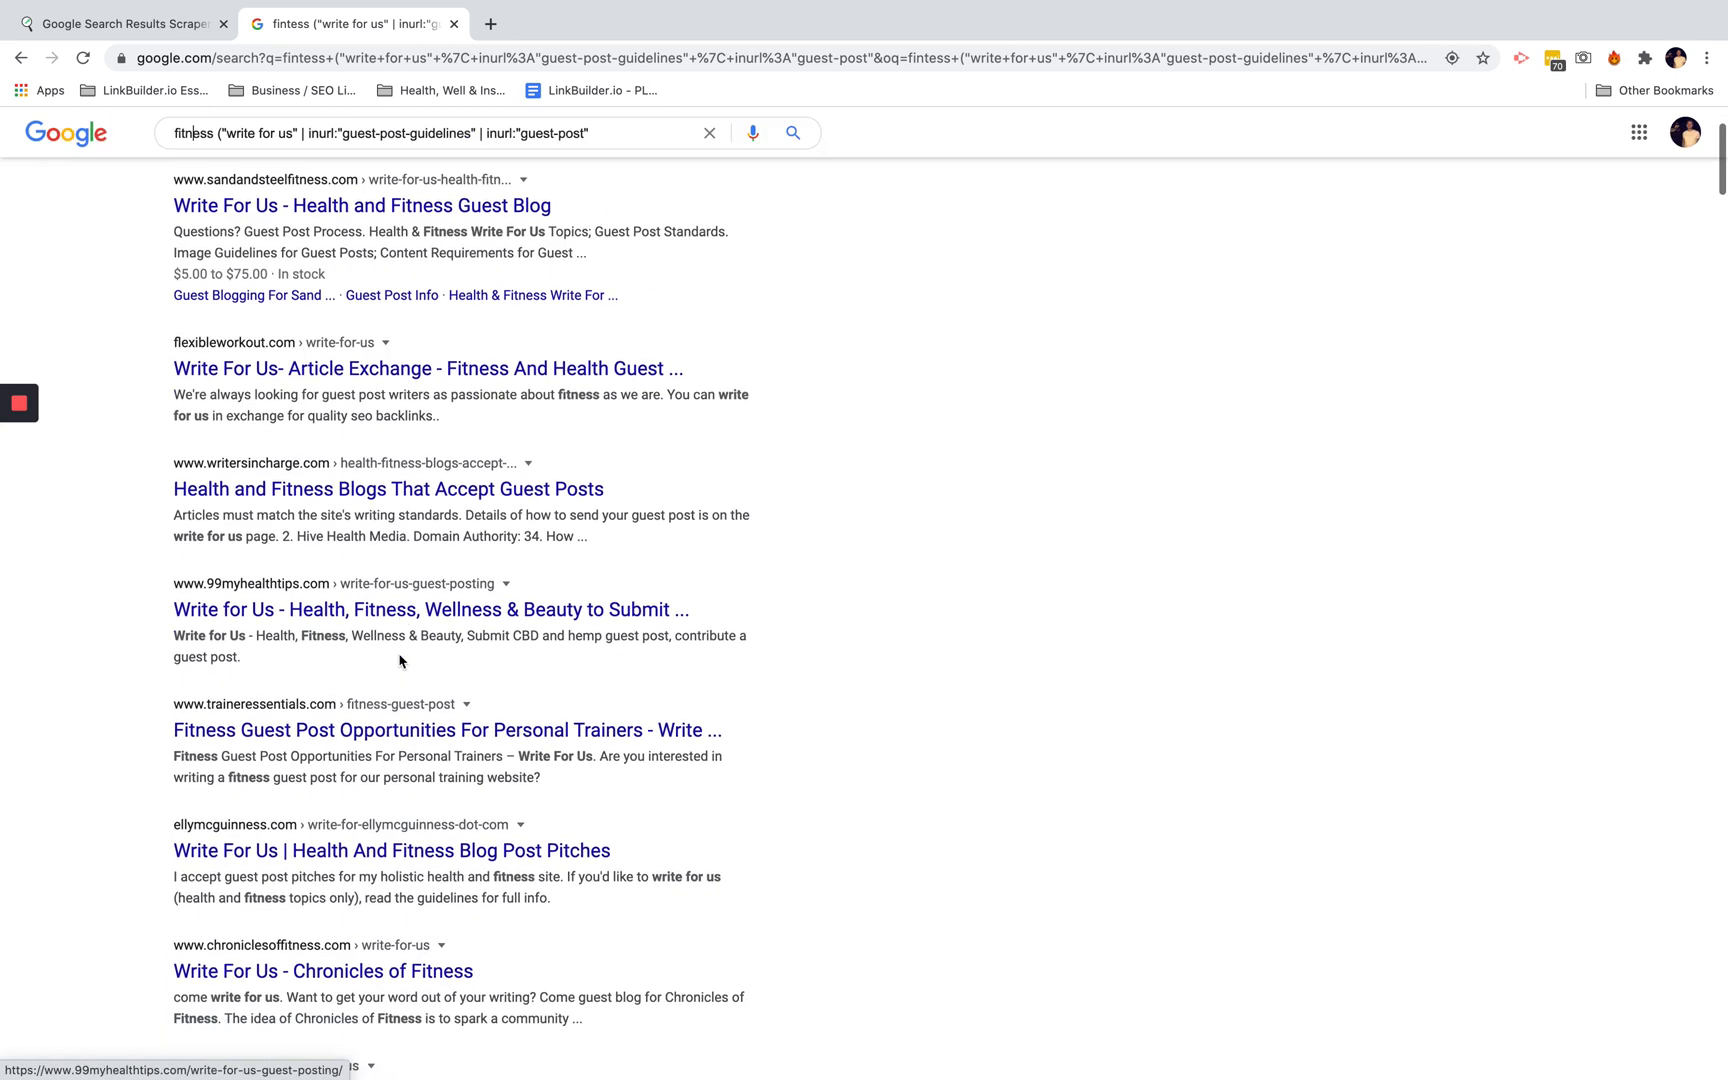
pyautogui.scroll(-3)
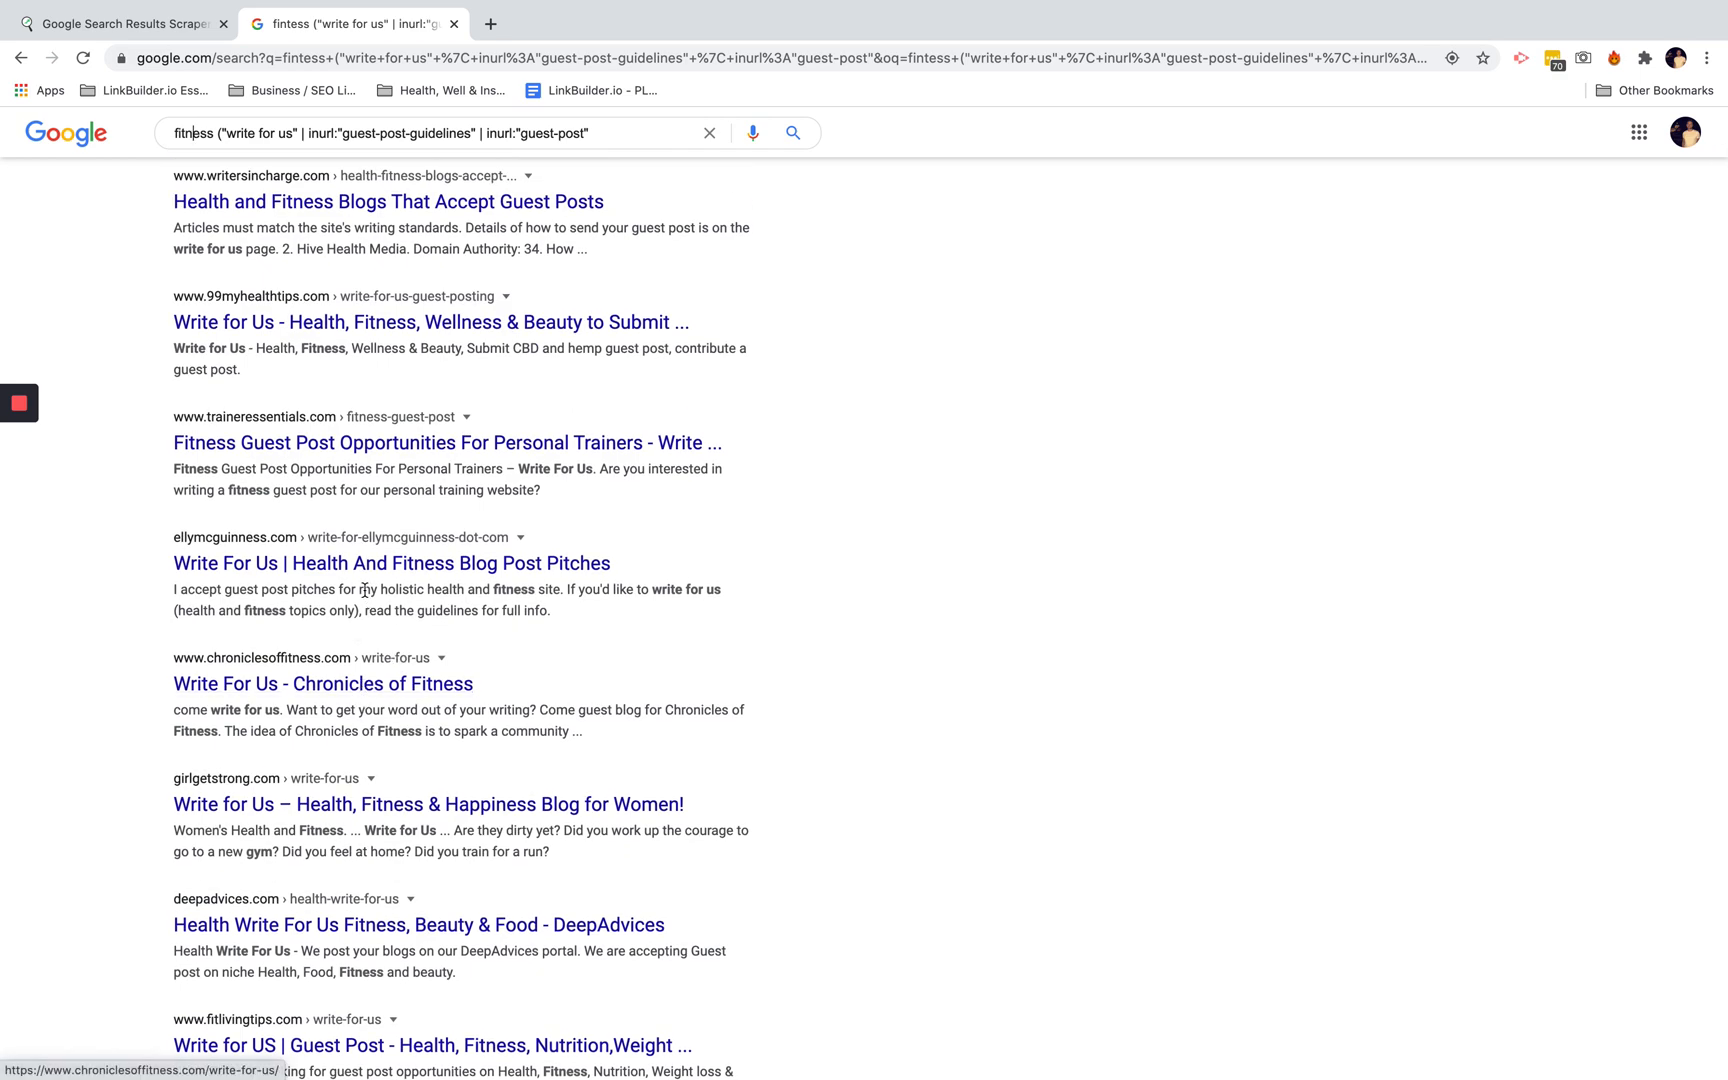
pyautogui.scroll(-3)
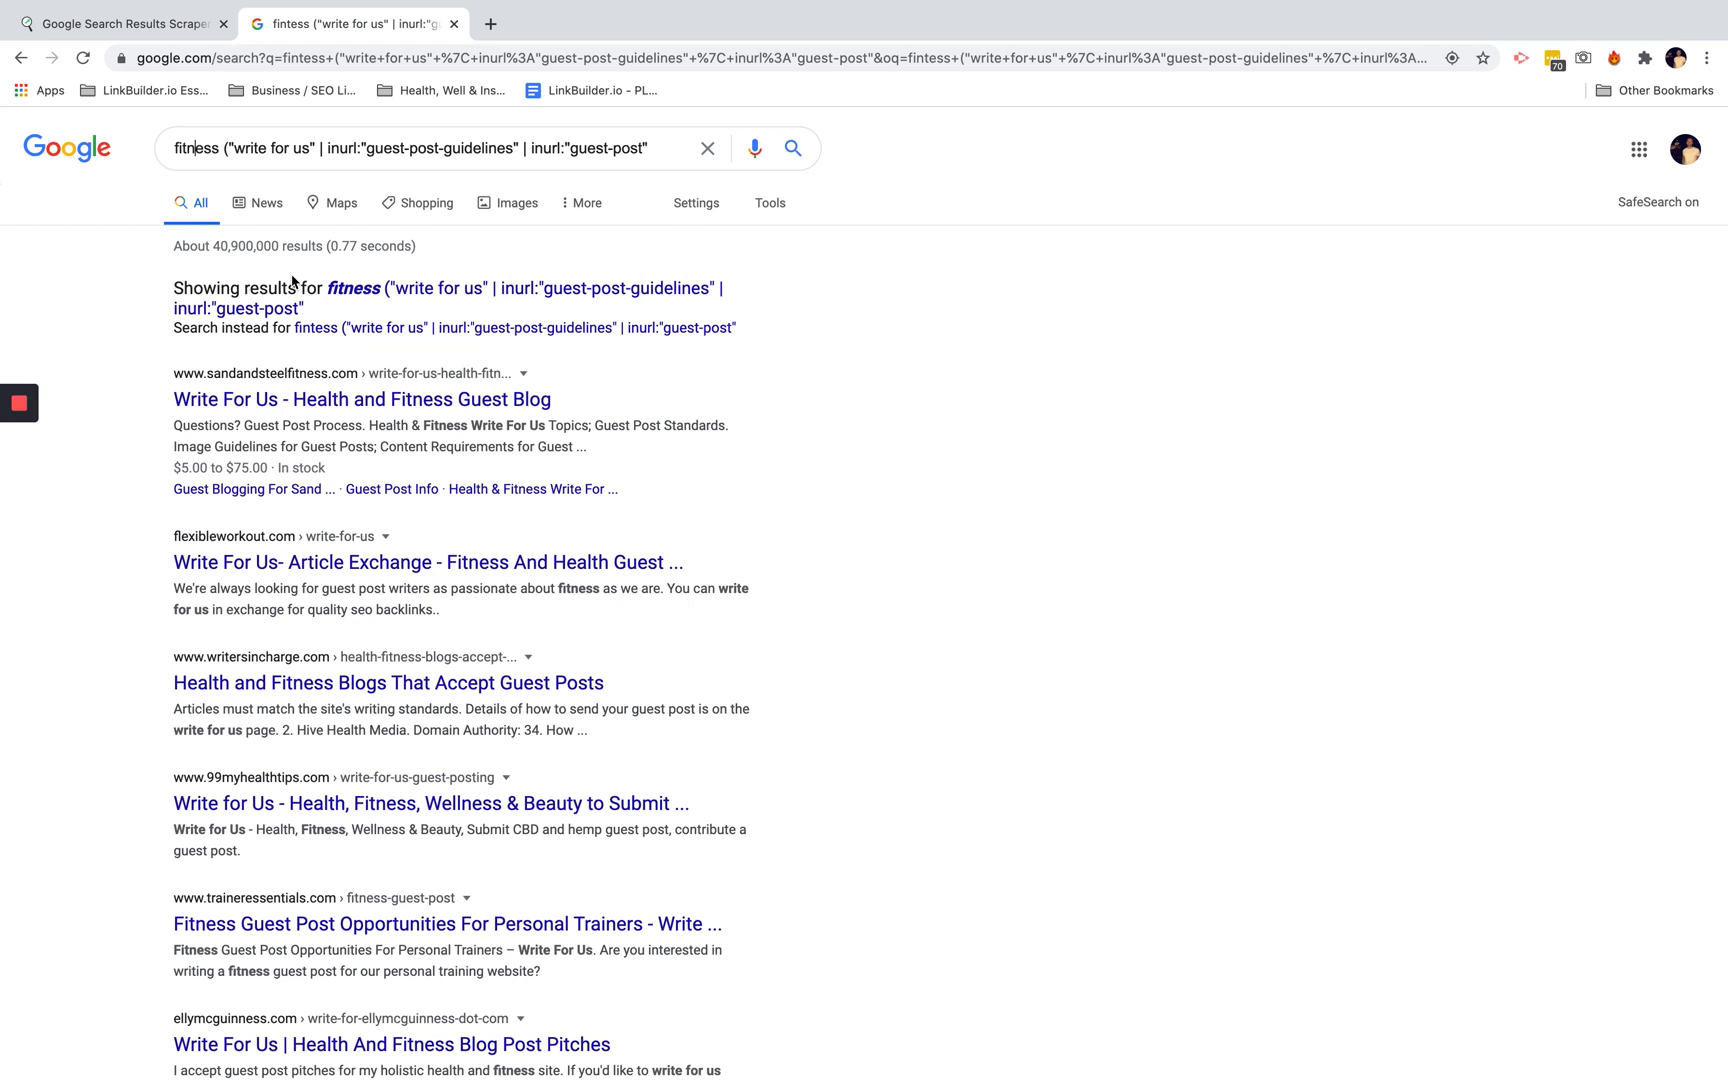
pyautogui.scroll(-3)
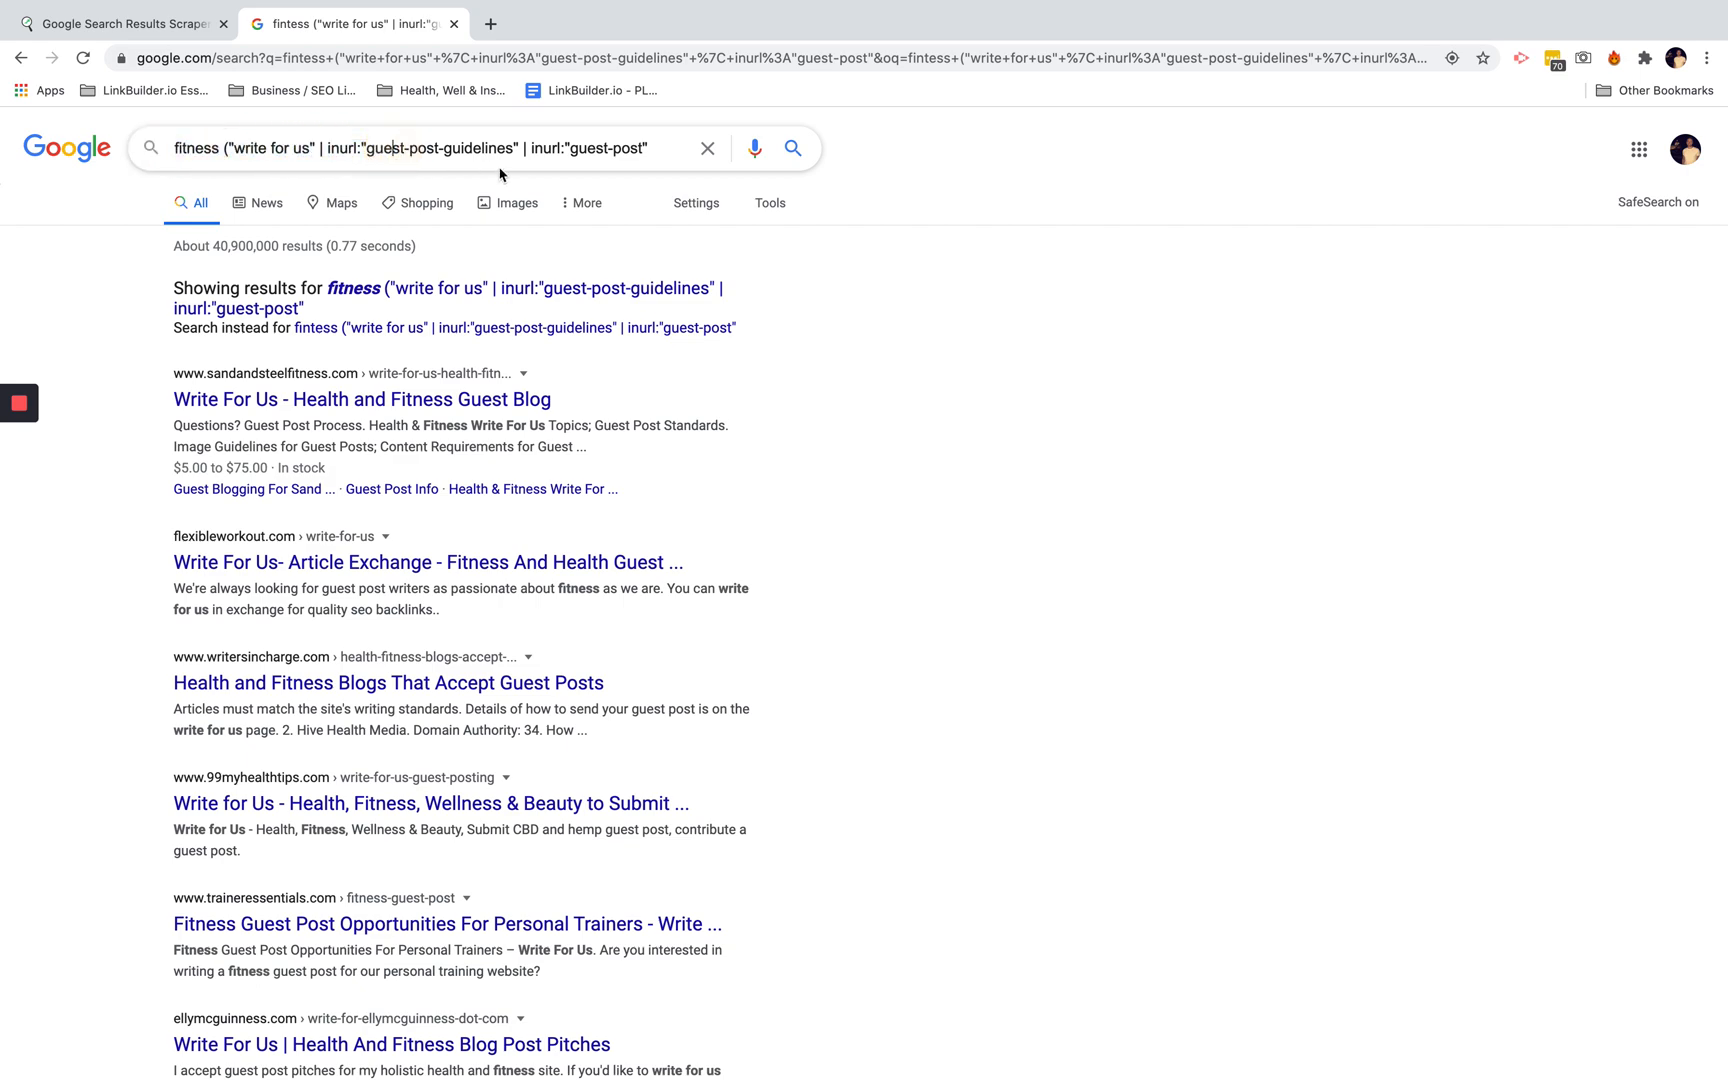
pyautogui.scroll(-3)
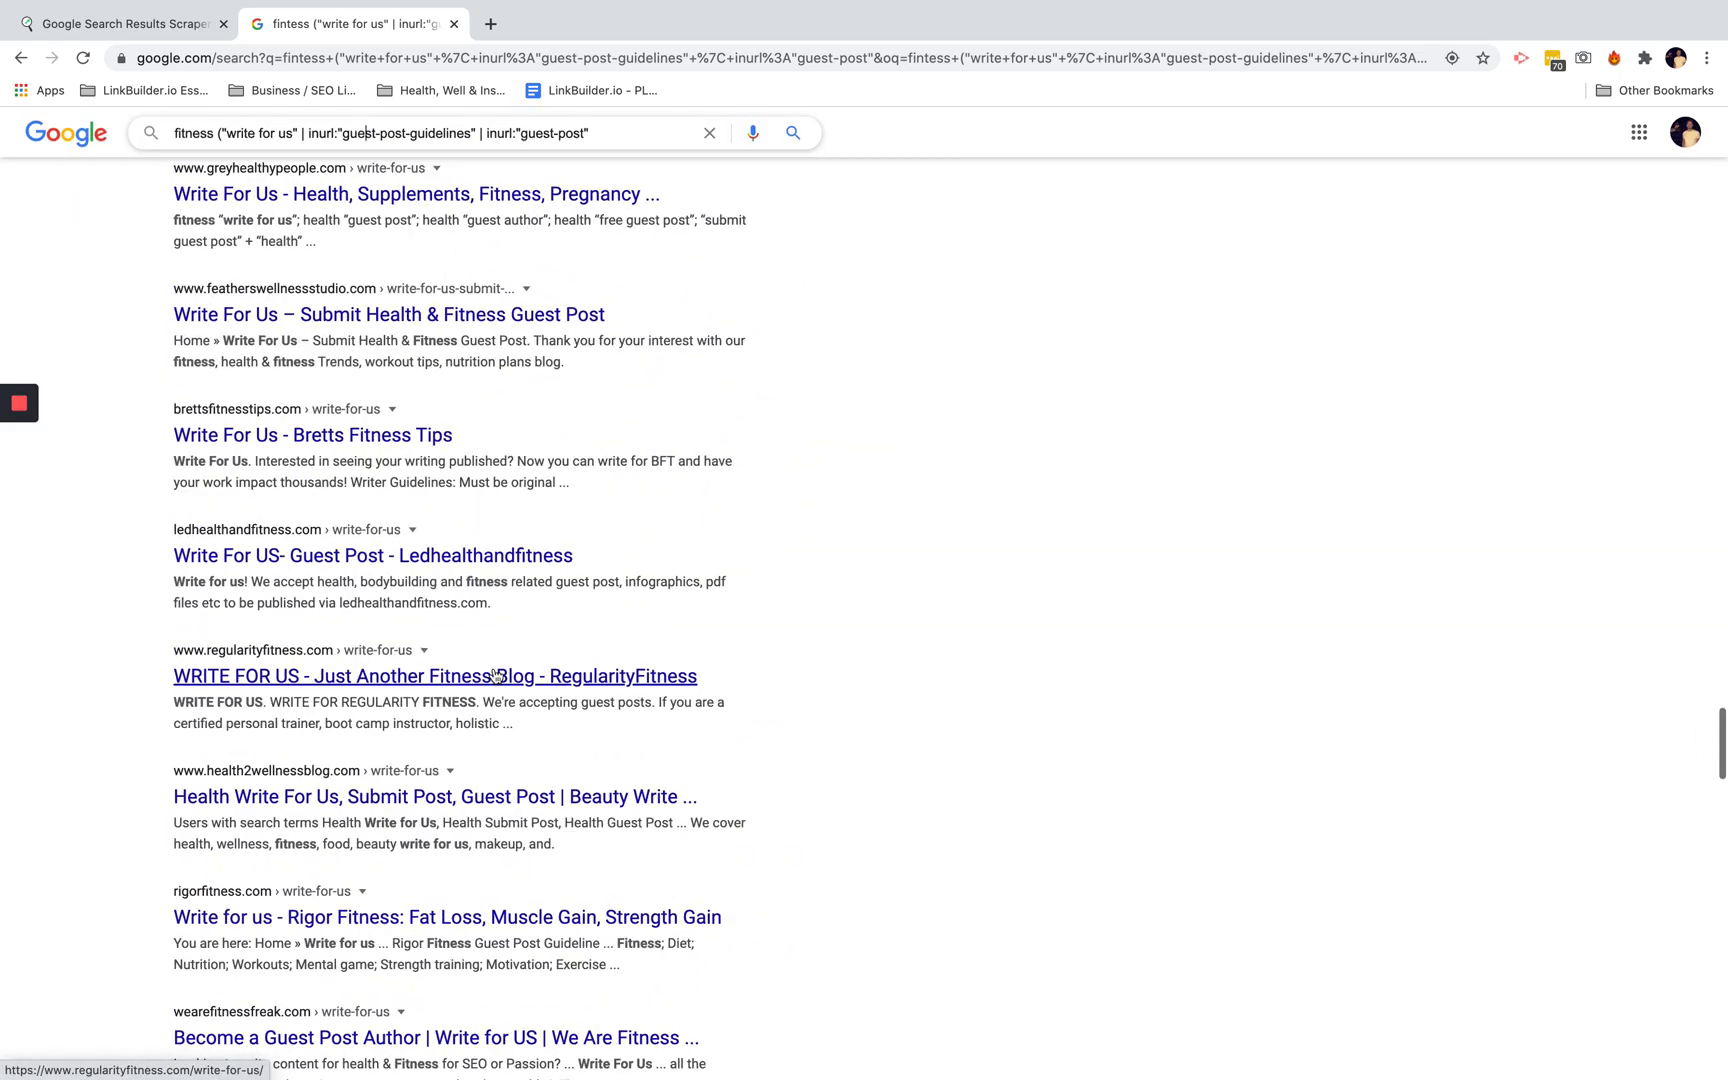
pyautogui.scroll(-3)
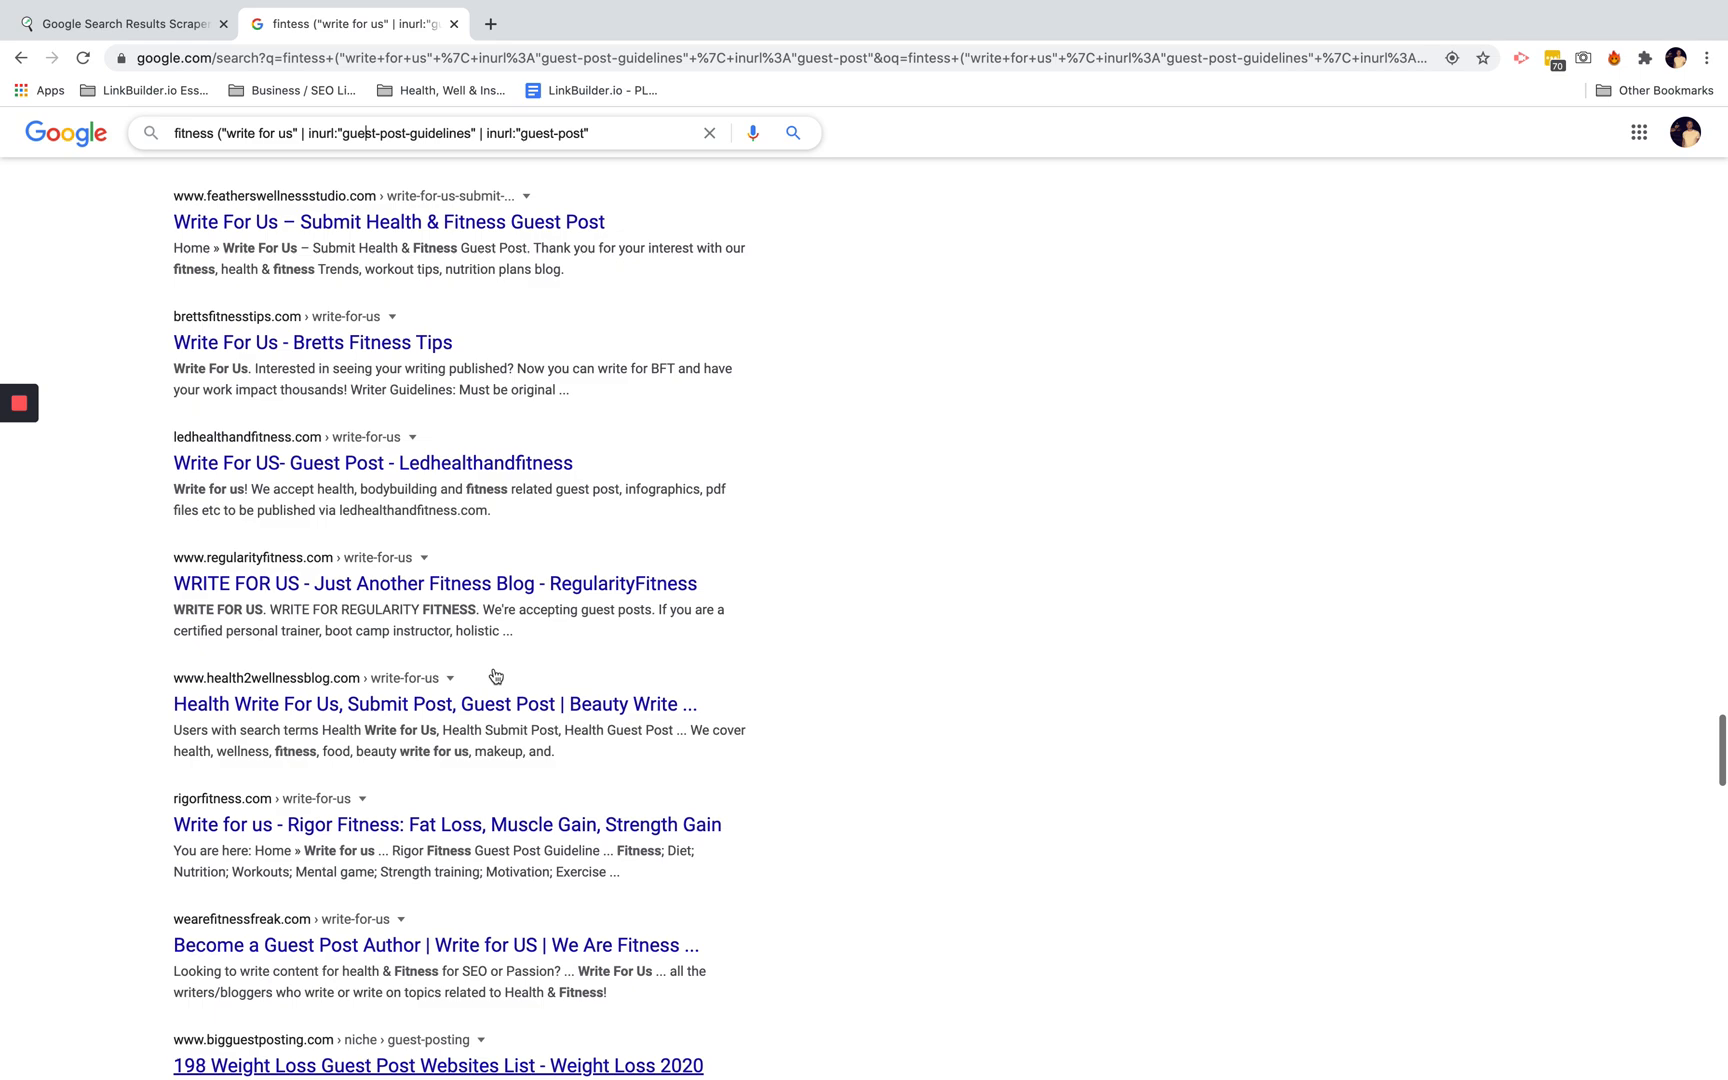
pyautogui.click(121, 23)
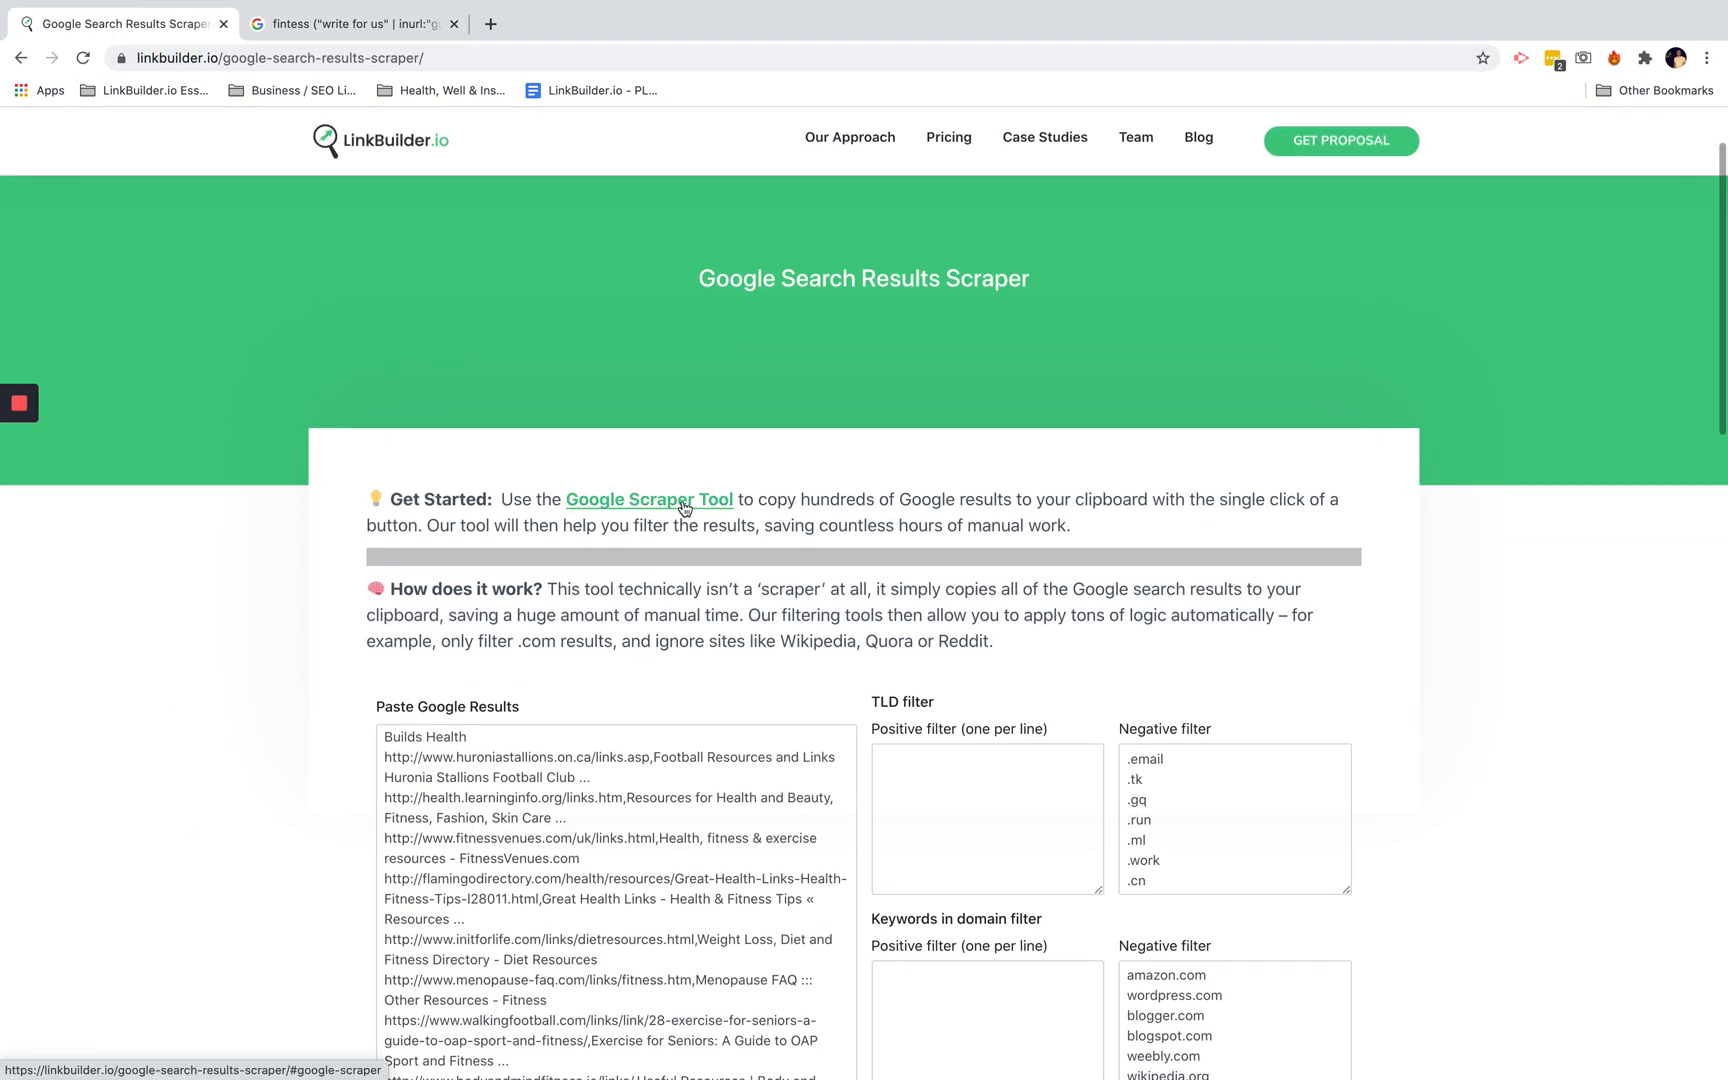
# Drag the scraper's 'this button' bookmarklet onto the bookmarks toolbar
pyautogui.scroll(-3)
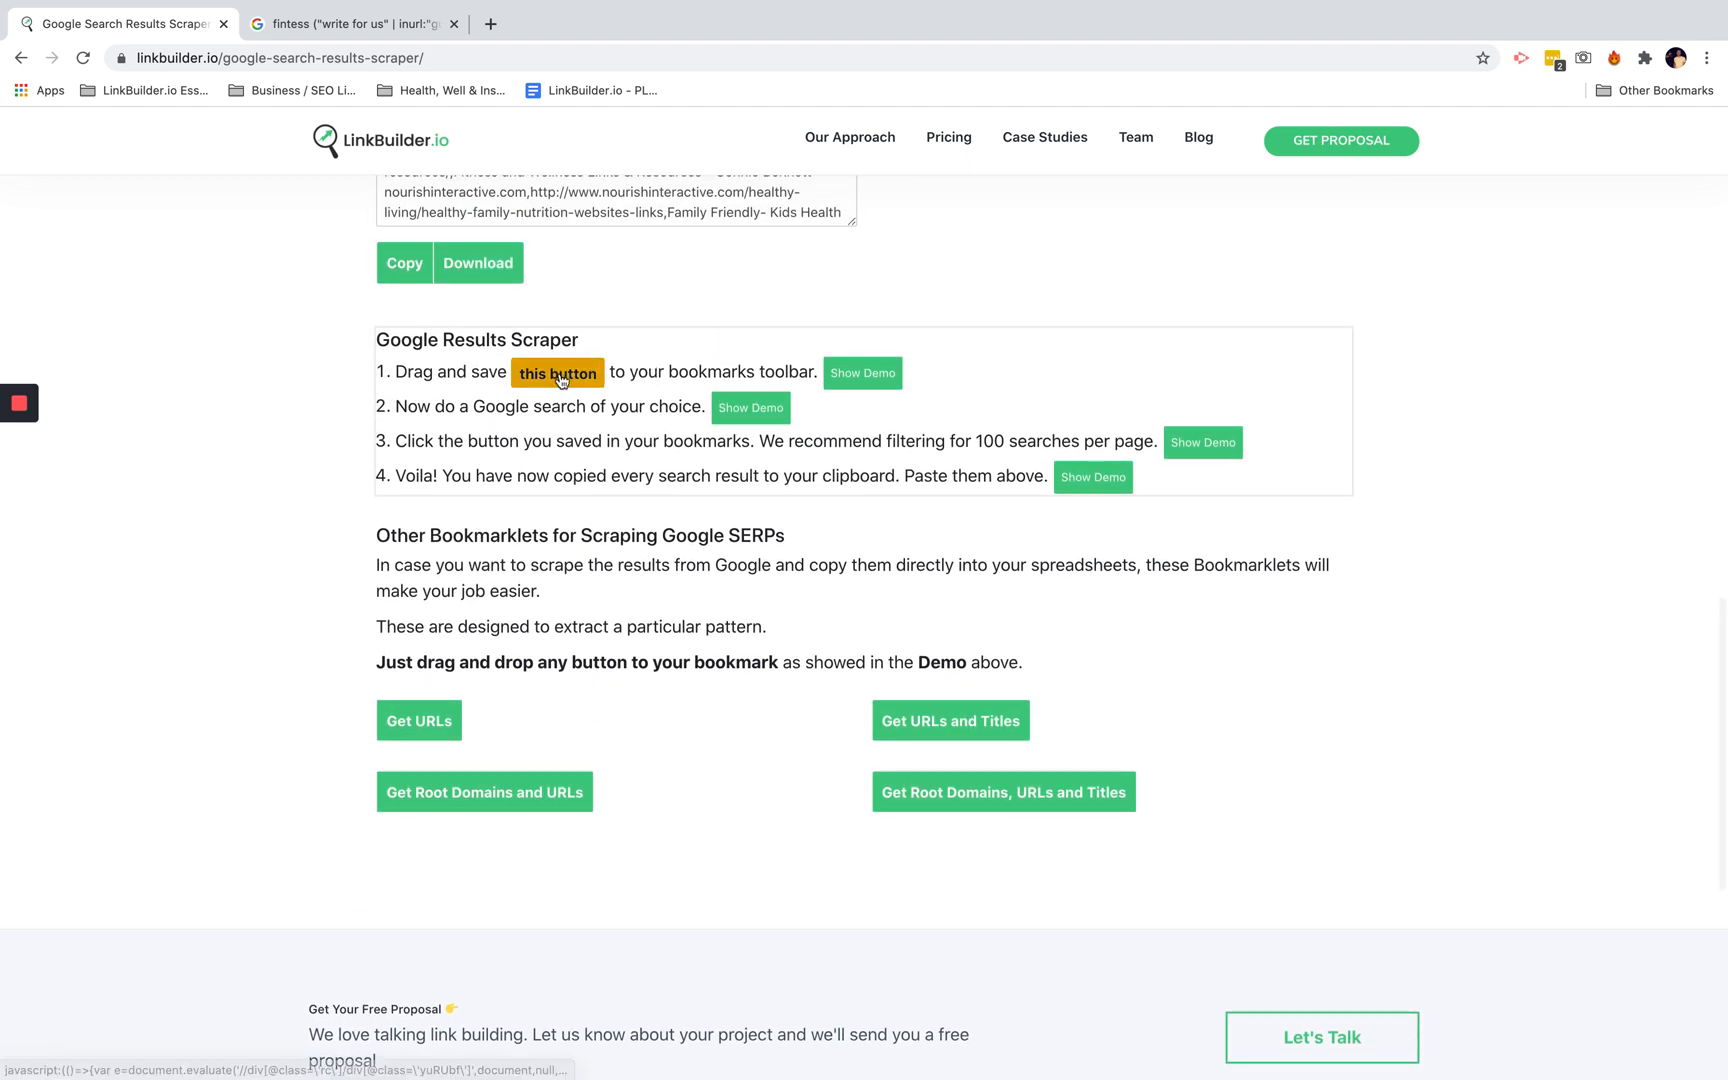
pyautogui.moveTo(558, 371); pyautogui.dragTo(717, 90)
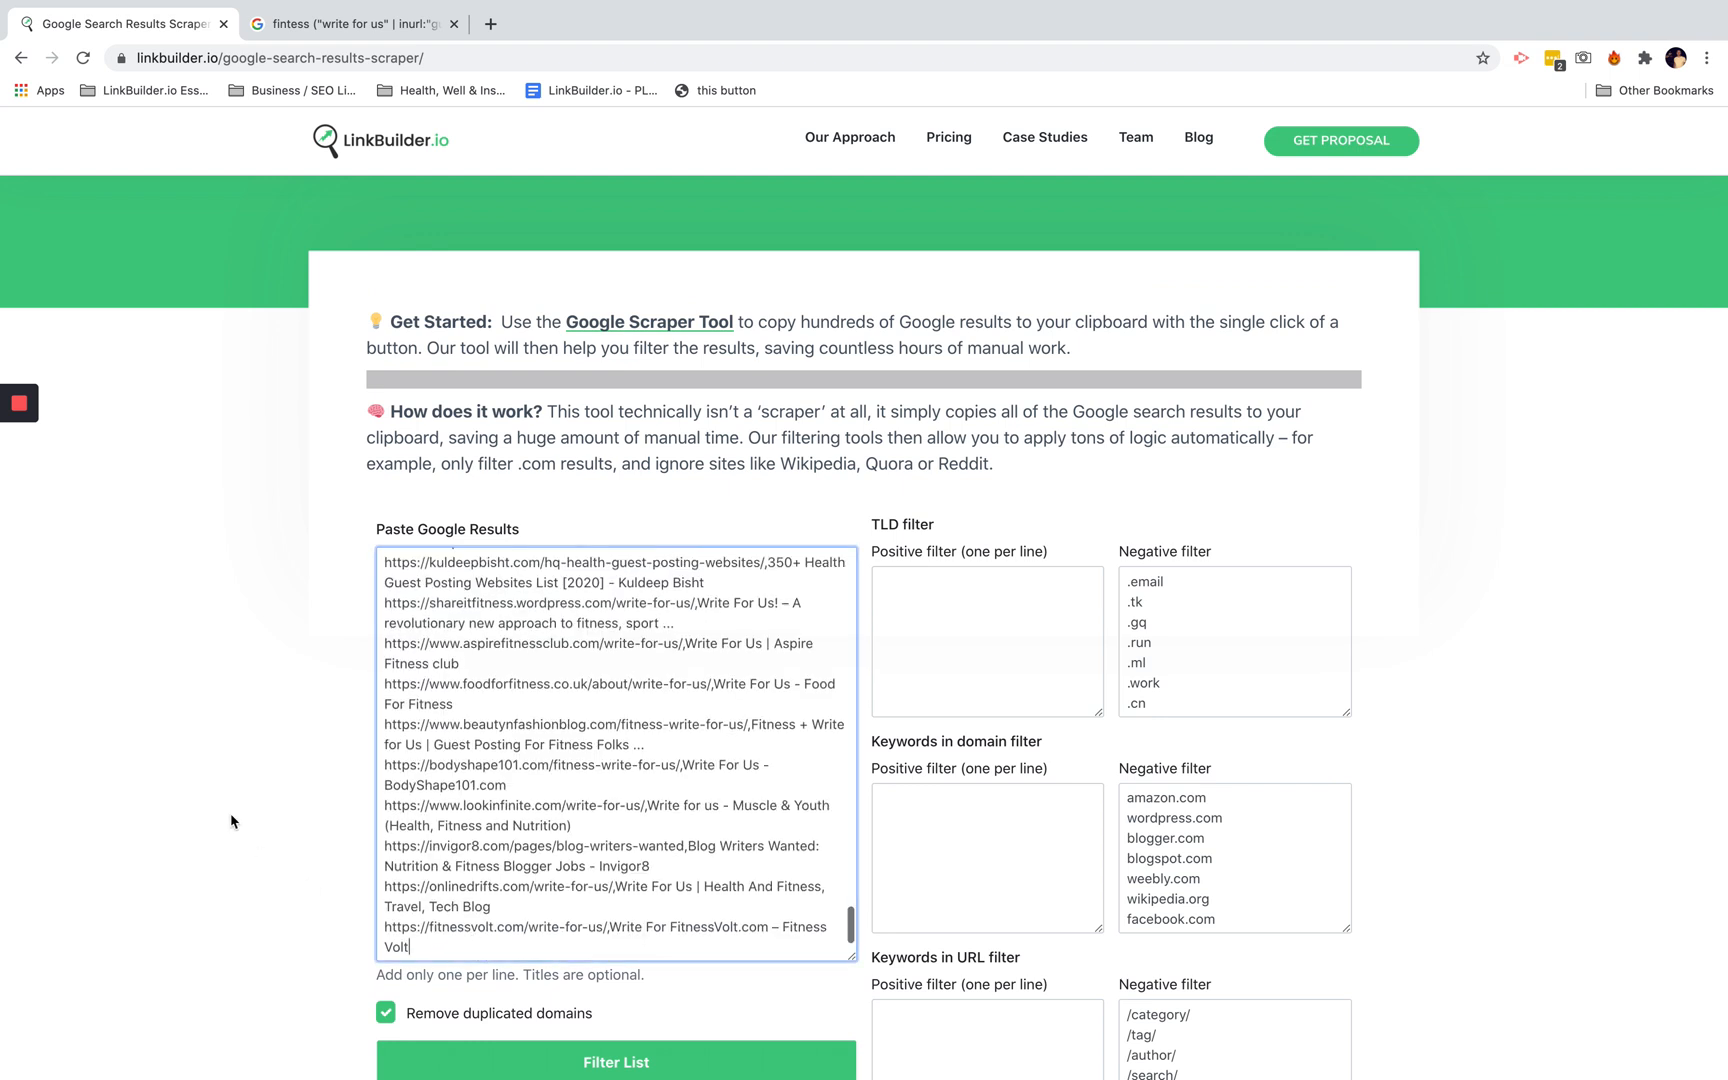
# Run Filter List on the pasted fitness results, review the Filtered List, and download it
pyautogui.click(615, 943)
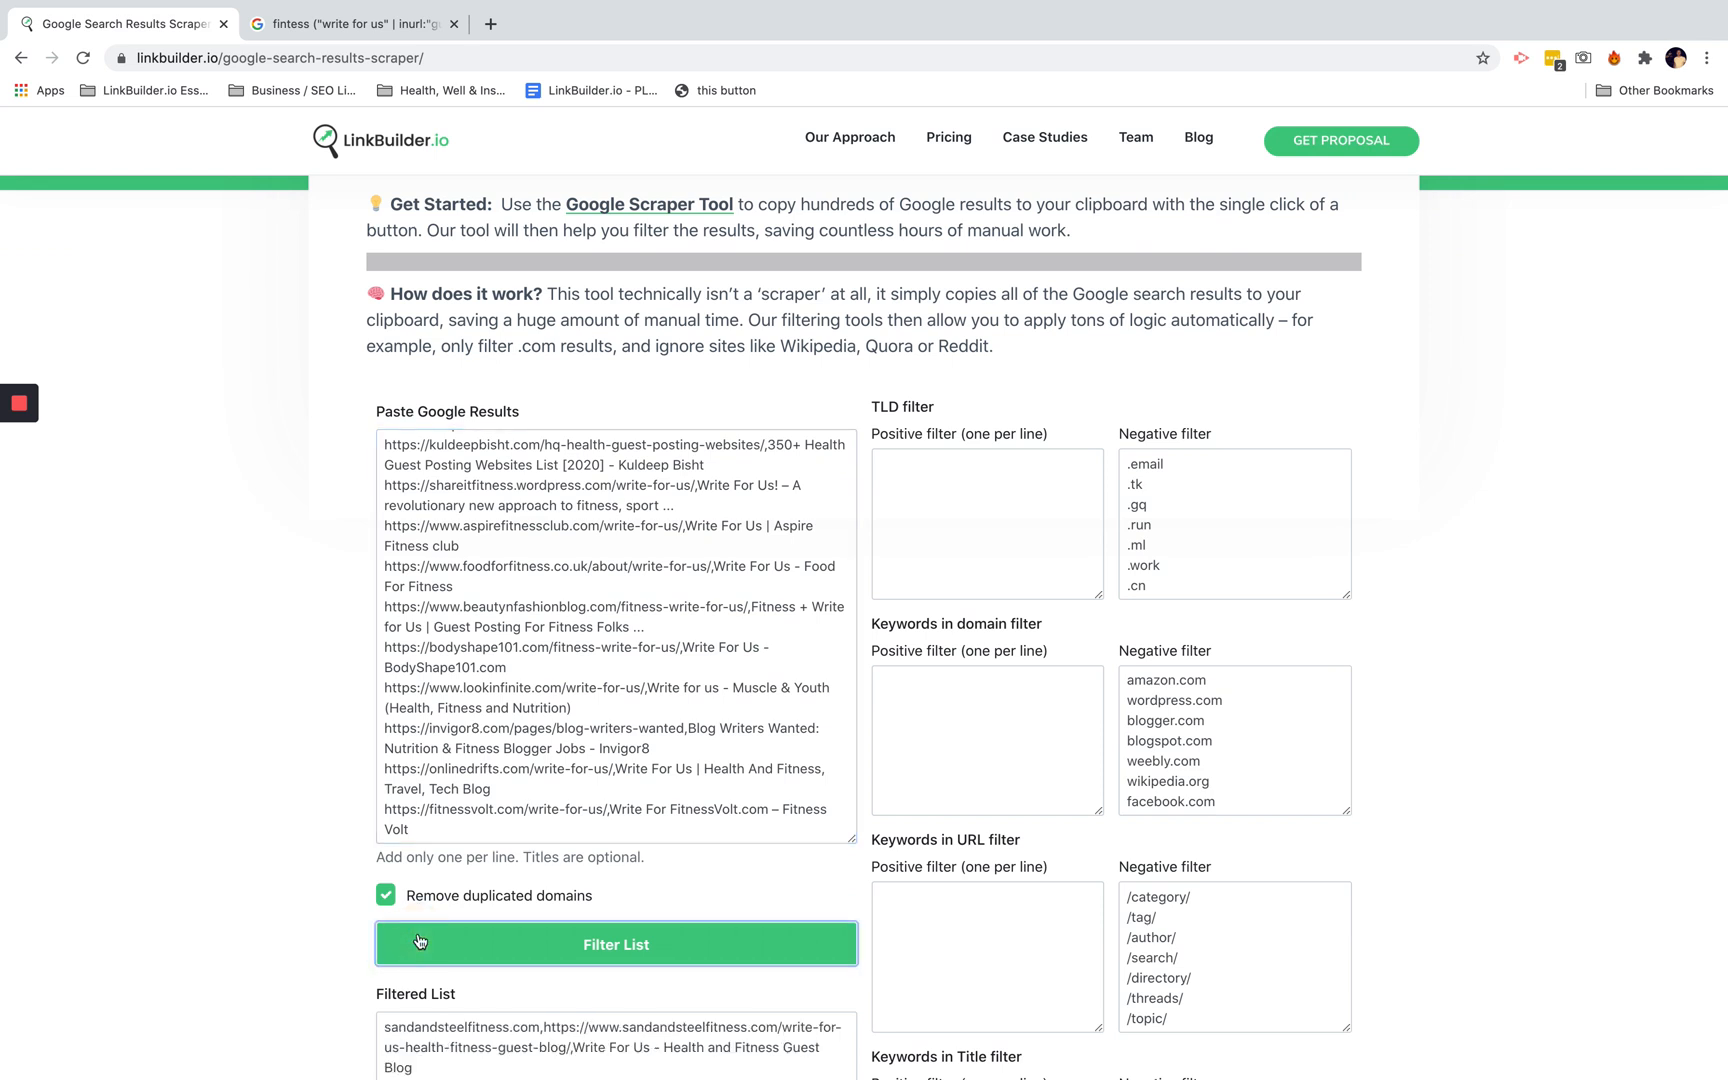
pyautogui.scroll(-3)
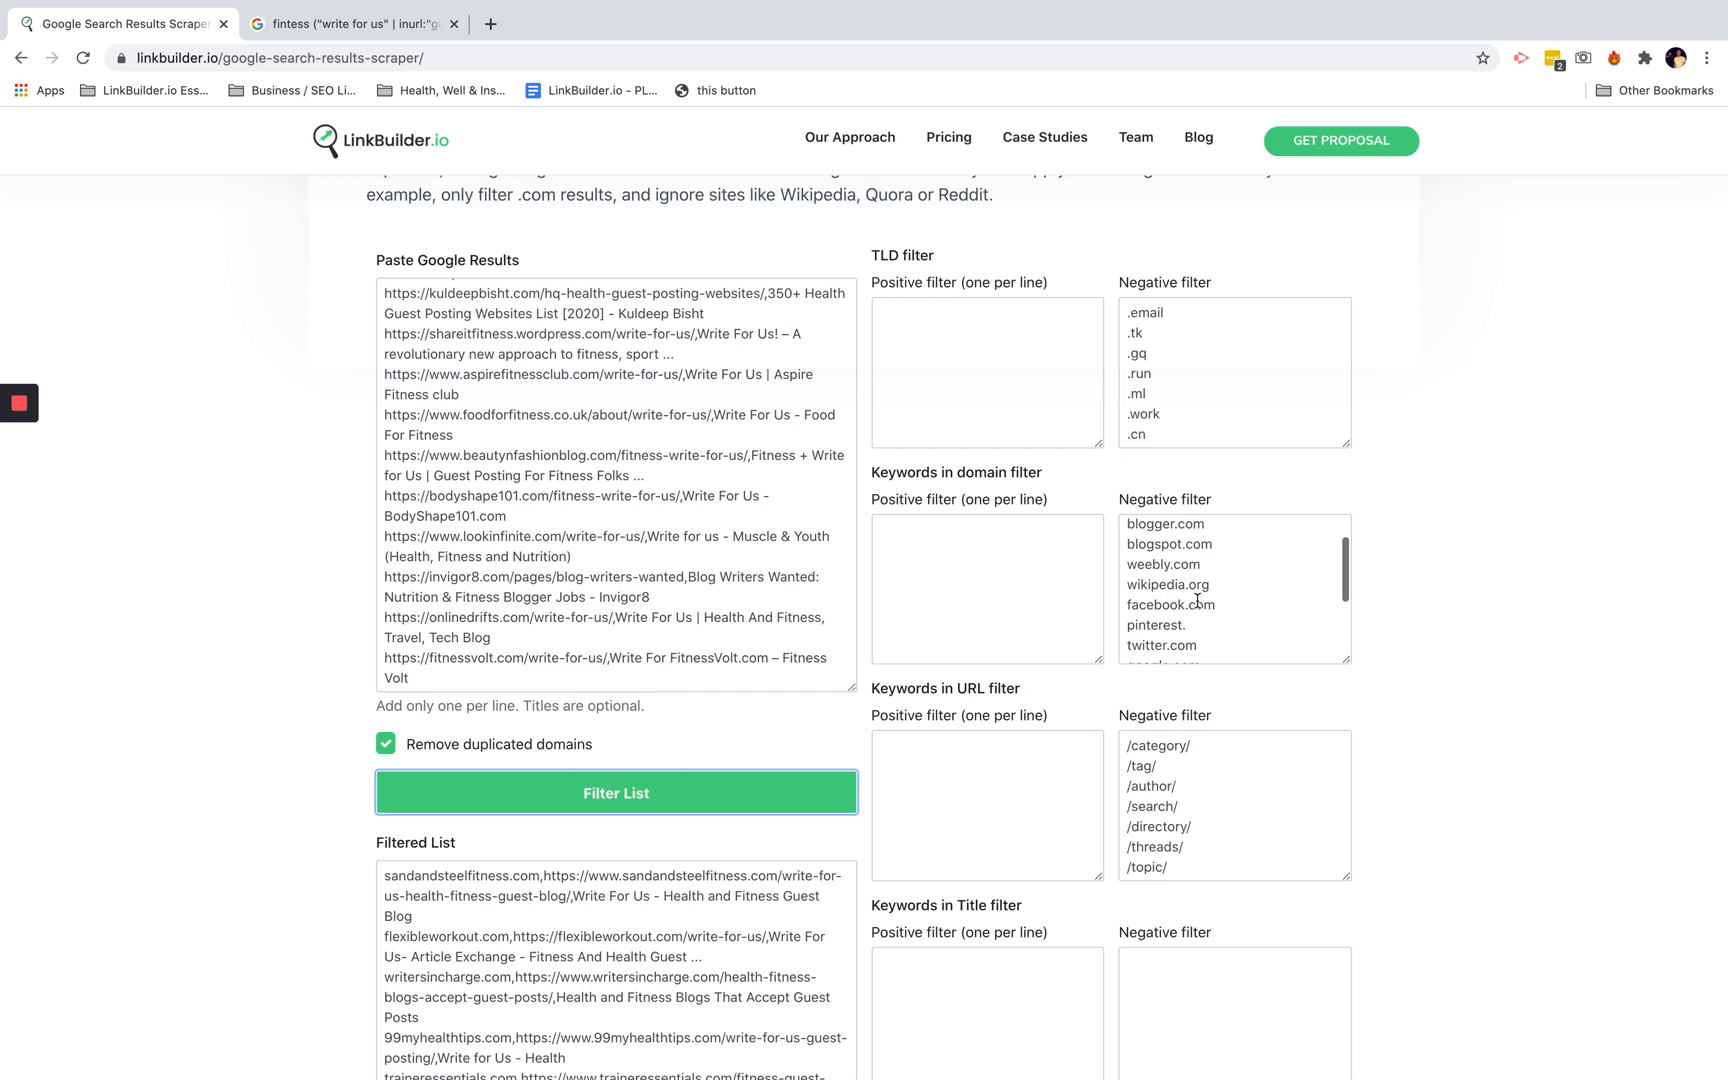
pyautogui.scroll(-3)
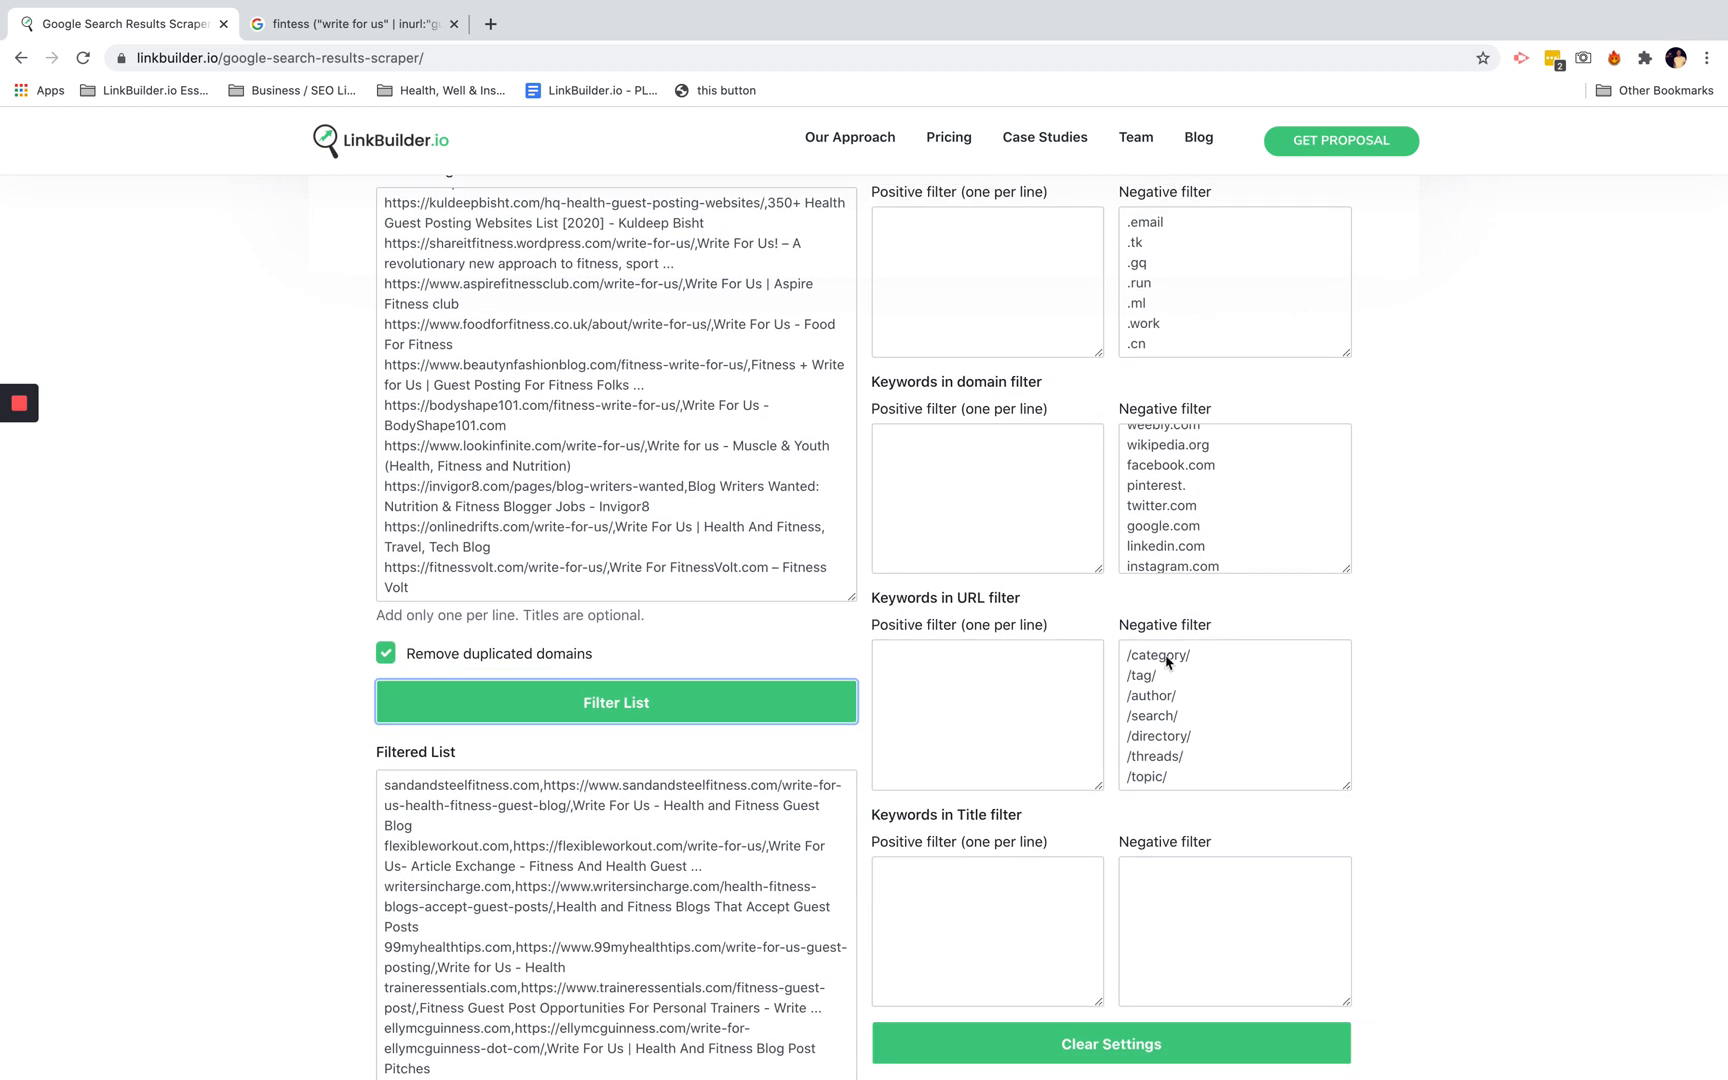
pyautogui.scroll(-3)
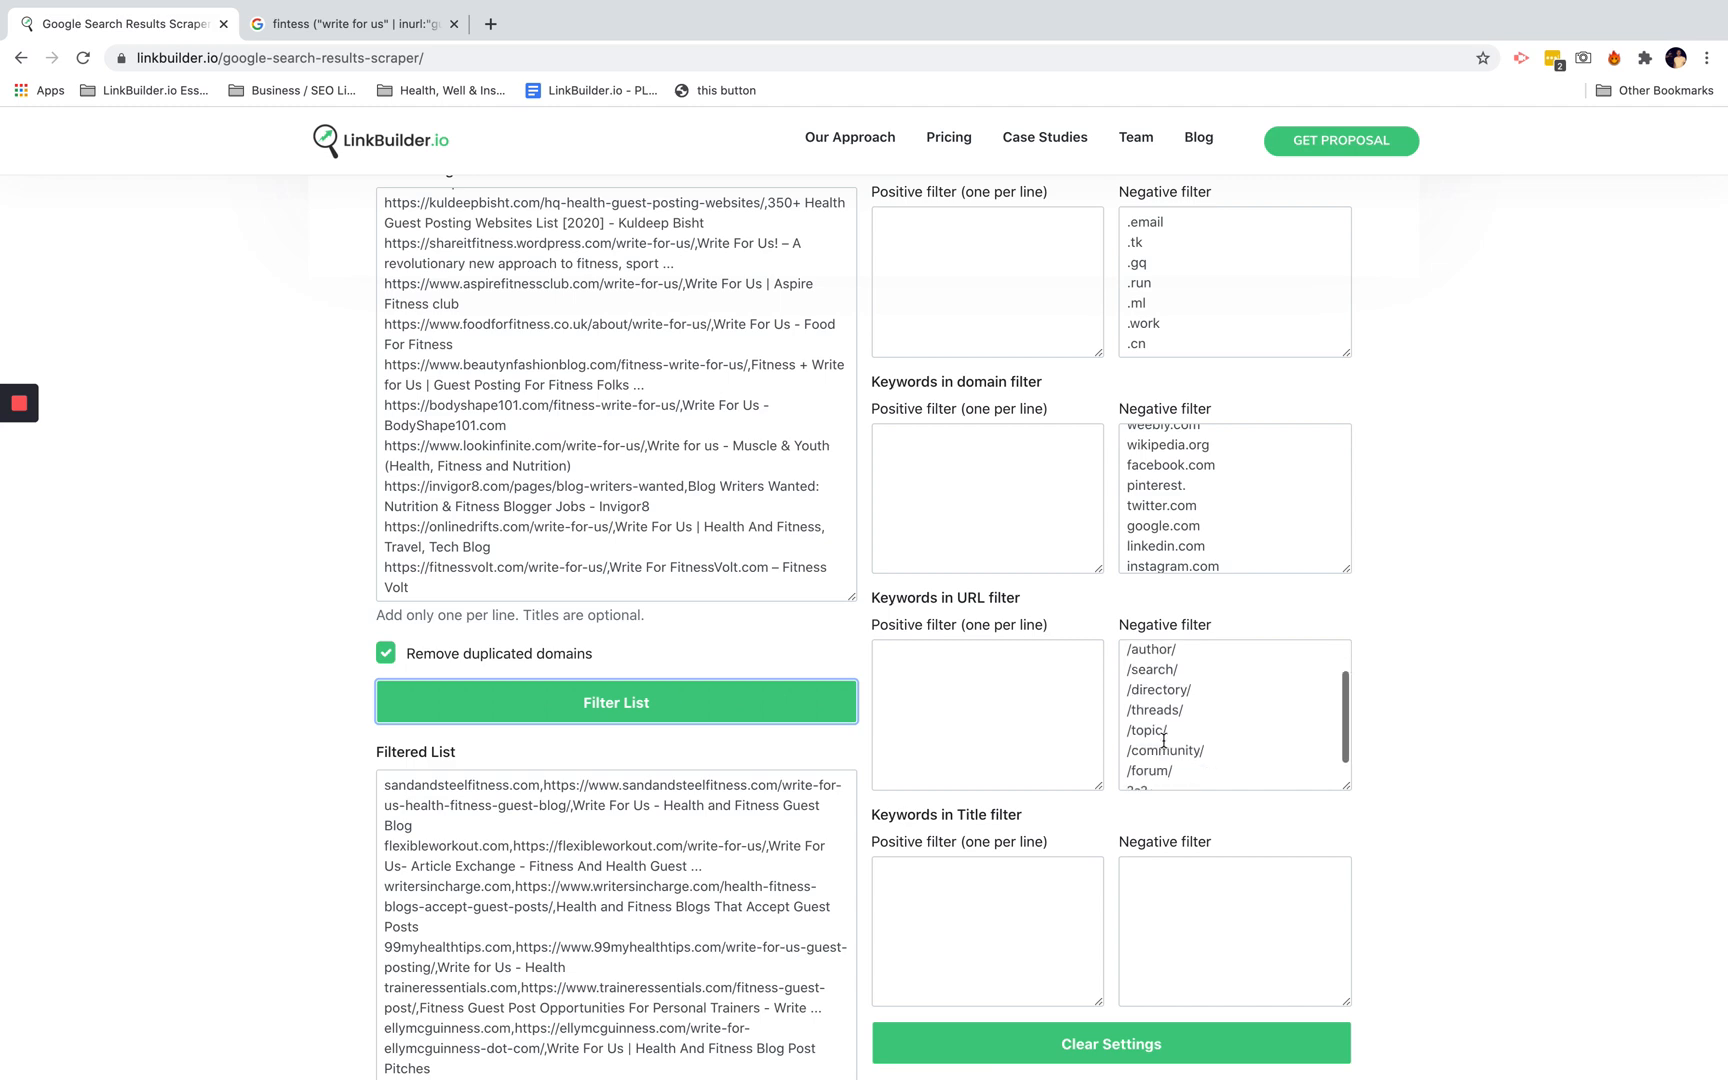
pyautogui.scroll(-3)
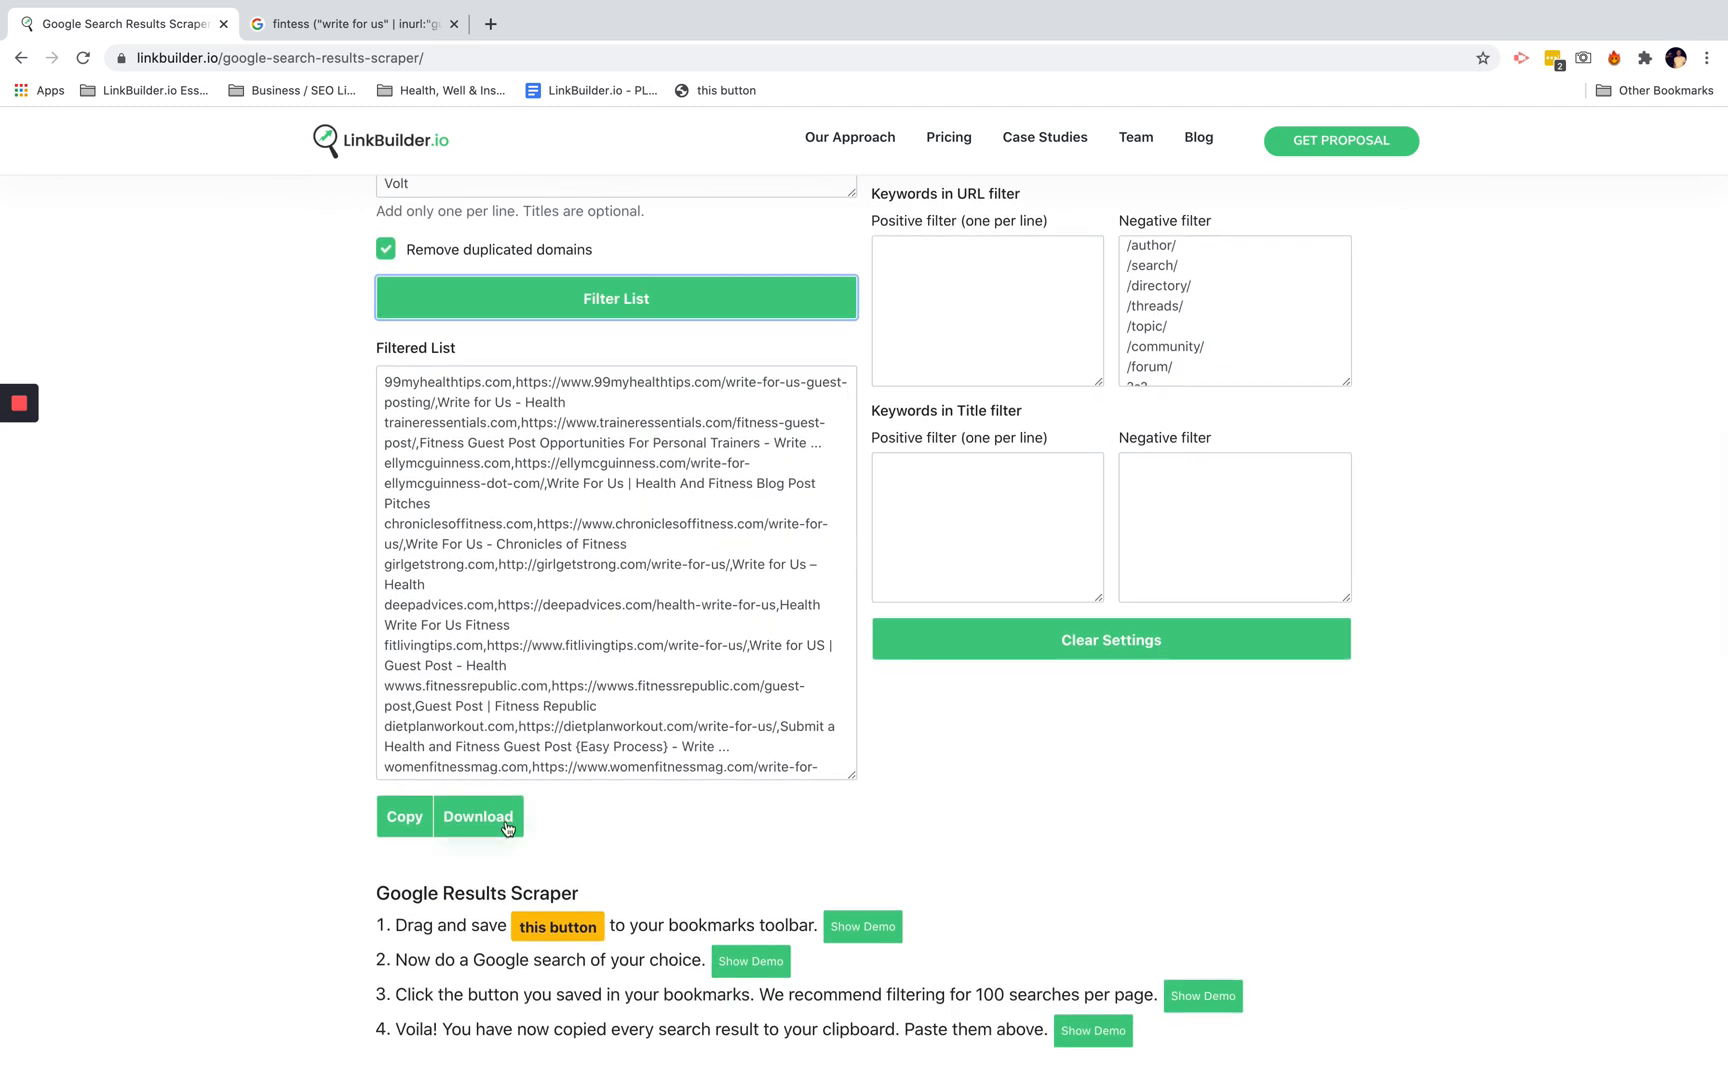
pyautogui.click(477, 817)
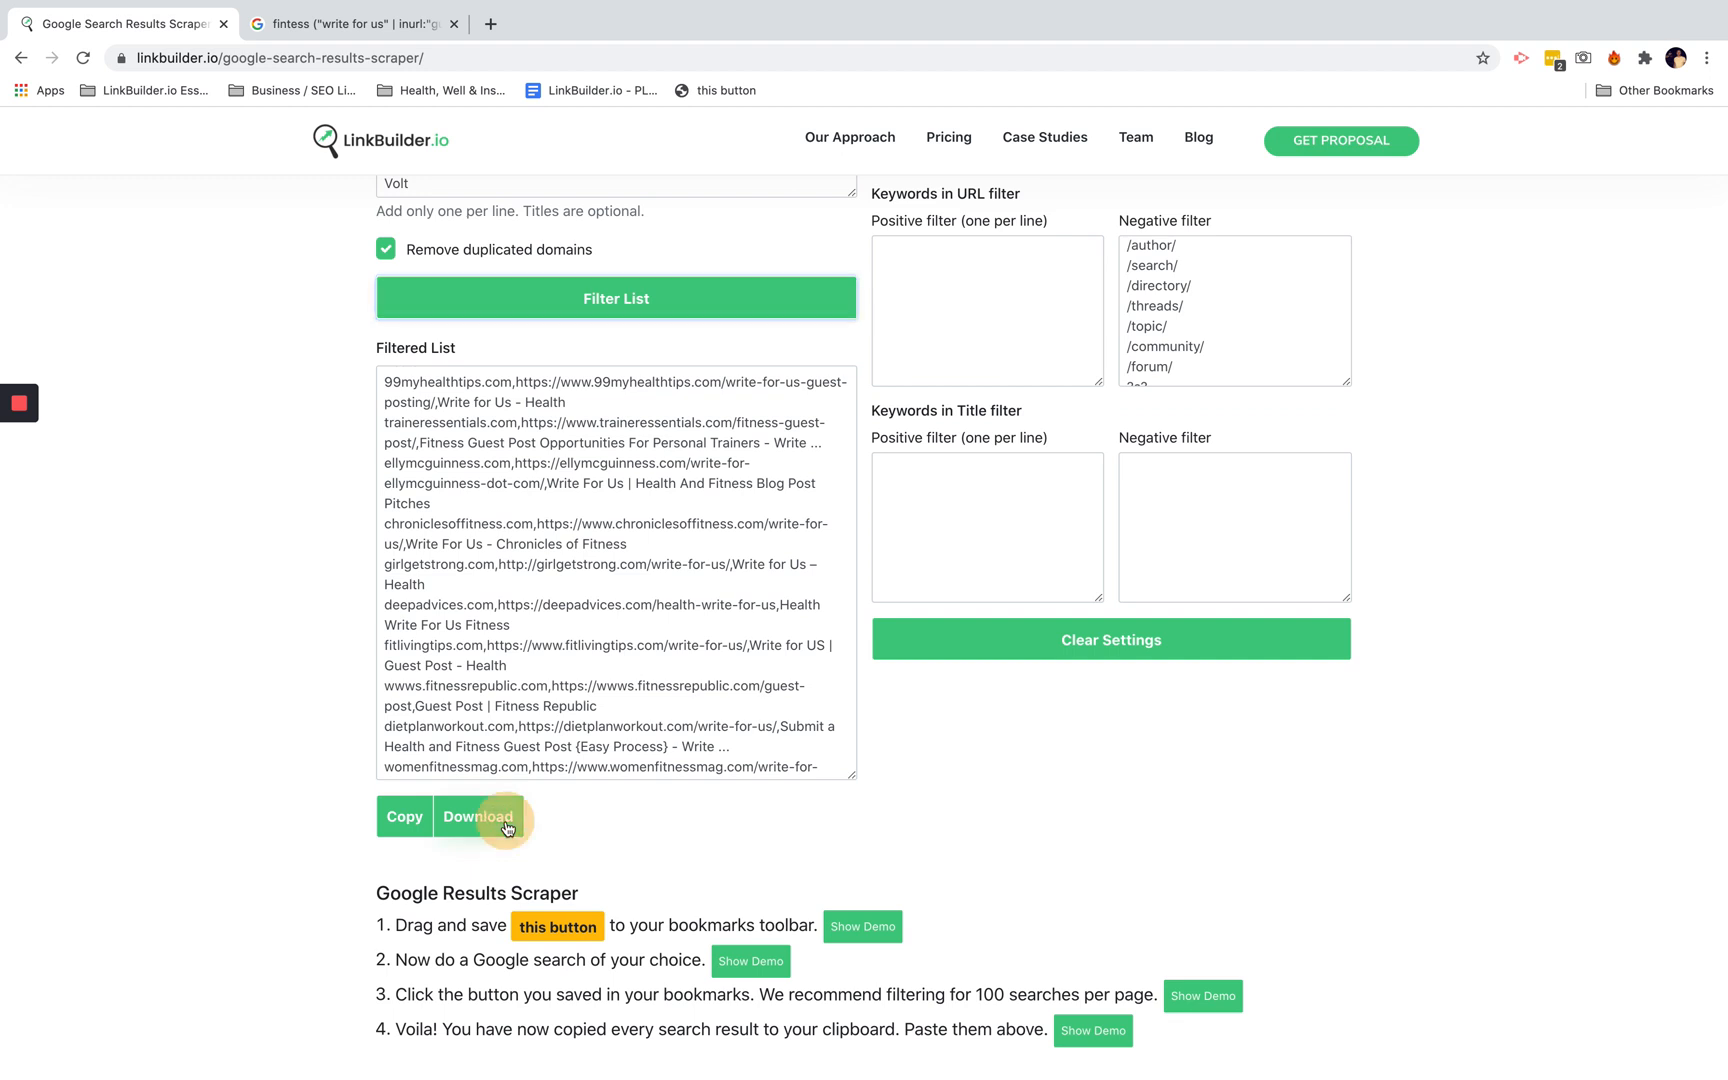
pyautogui.click(477, 817)
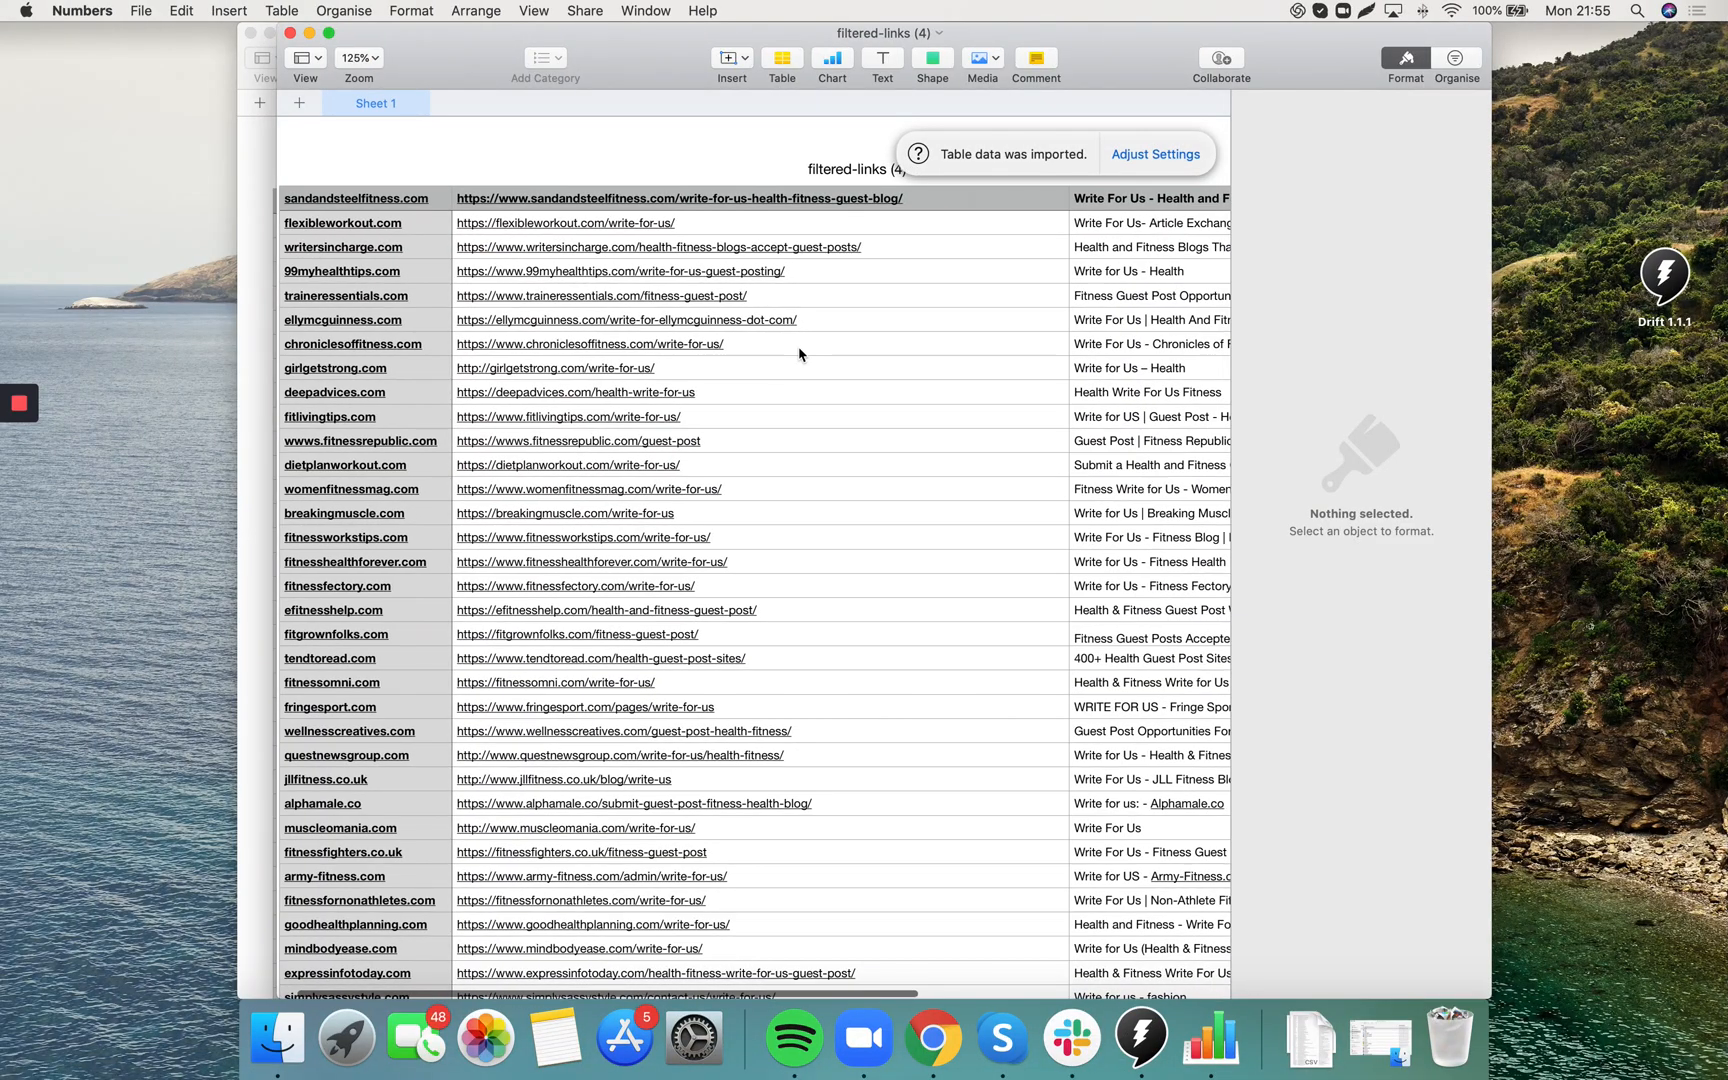
# Scroll the Numbers table right to show the write-for-us page title column
pyautogui.hscroll(3)
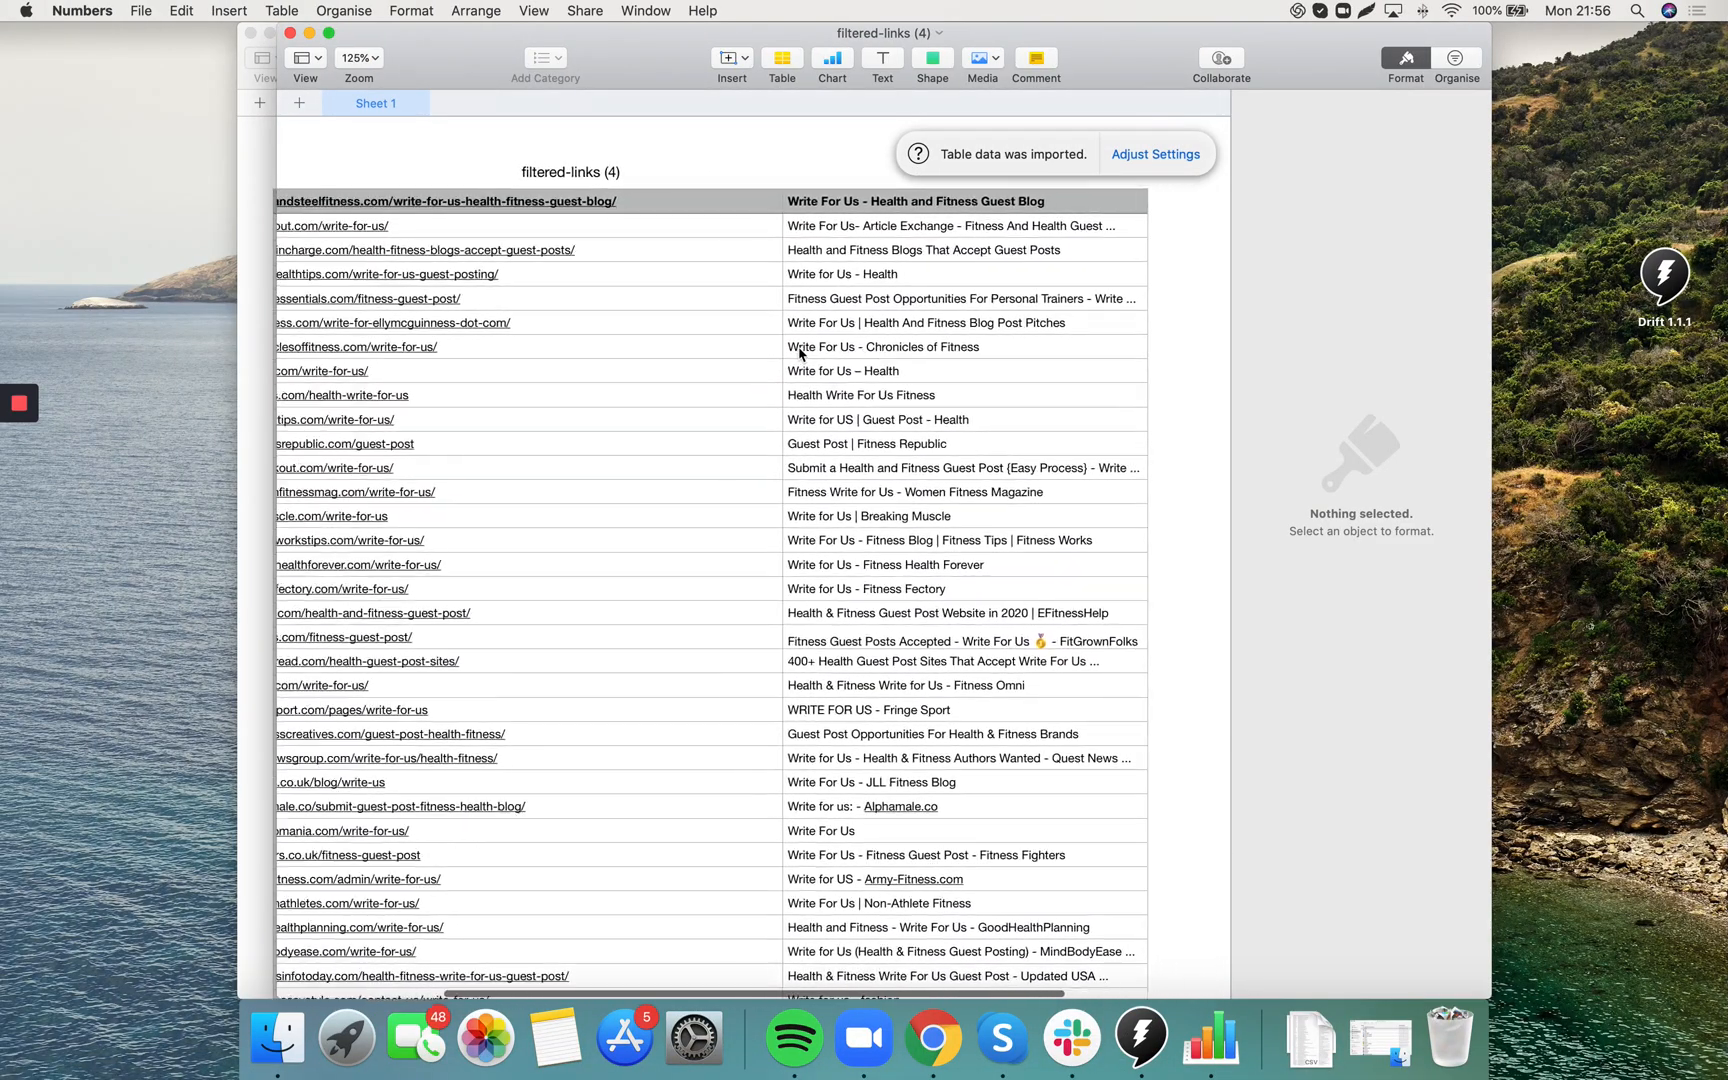